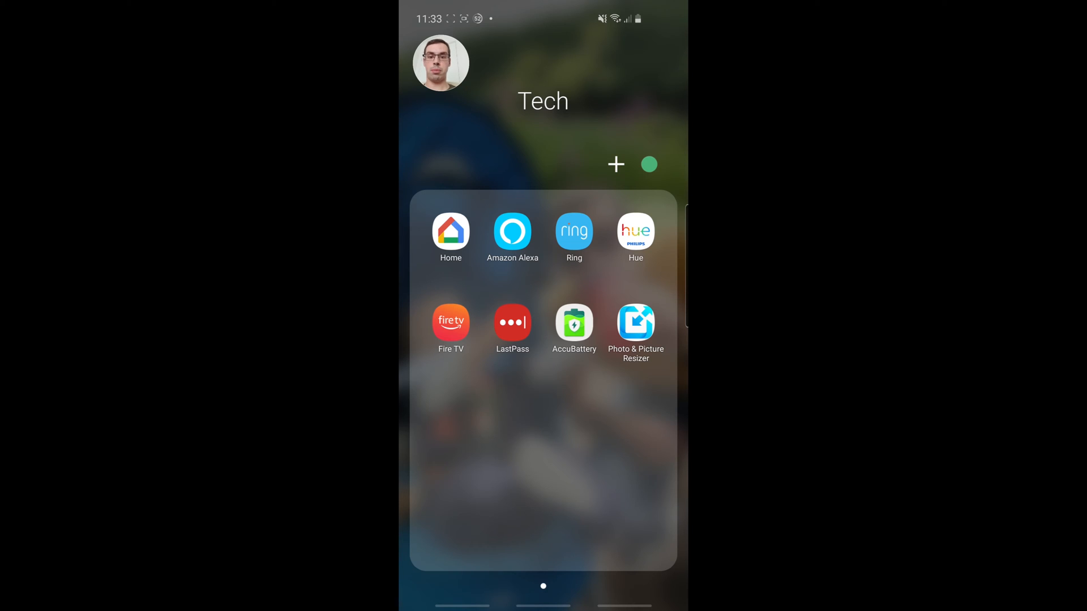
Open the Ring app and go through the Front Door camera's device page to Device Settings.
click(574, 232)
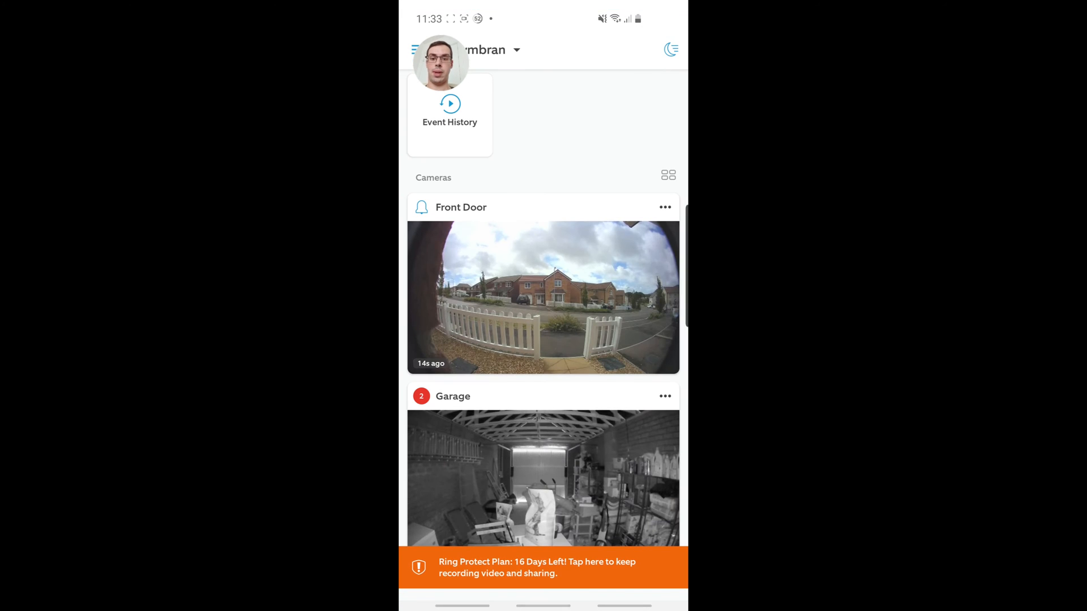
click(543, 296)
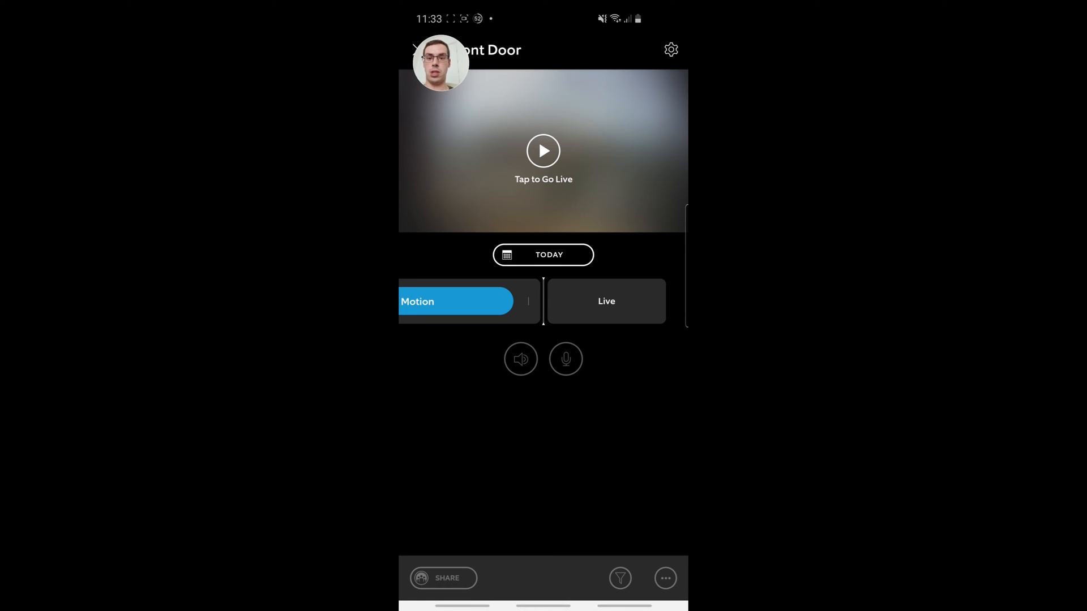
click(669, 50)
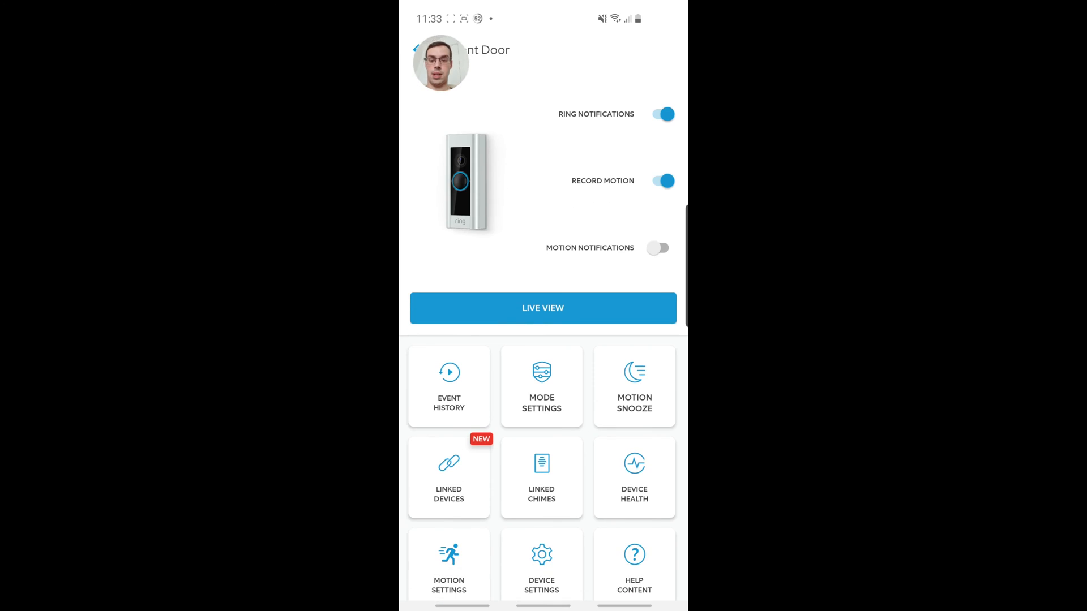
click(541, 564)
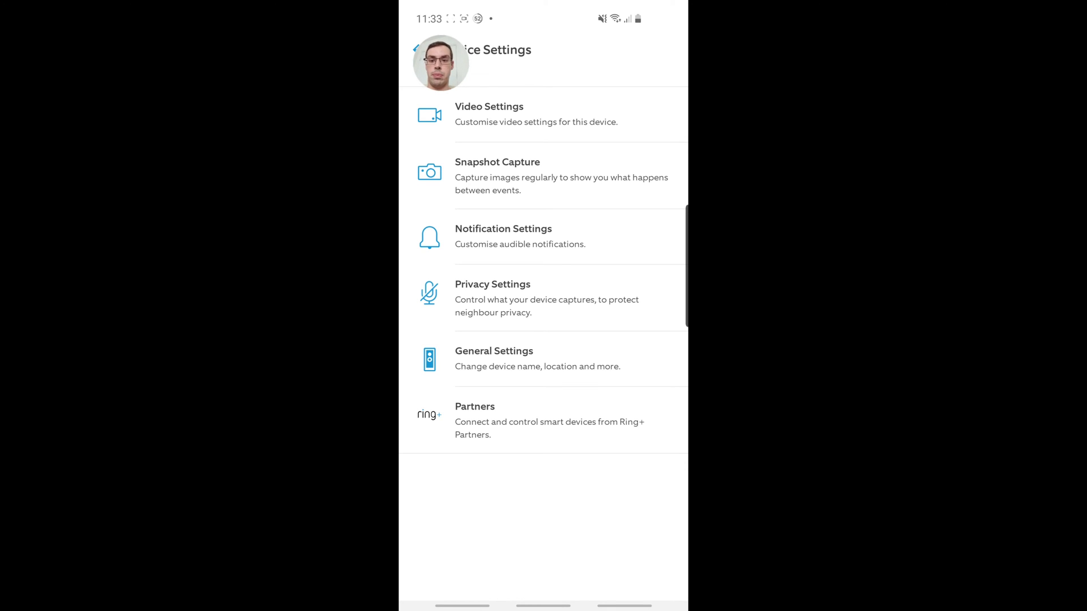
click(497, 176)
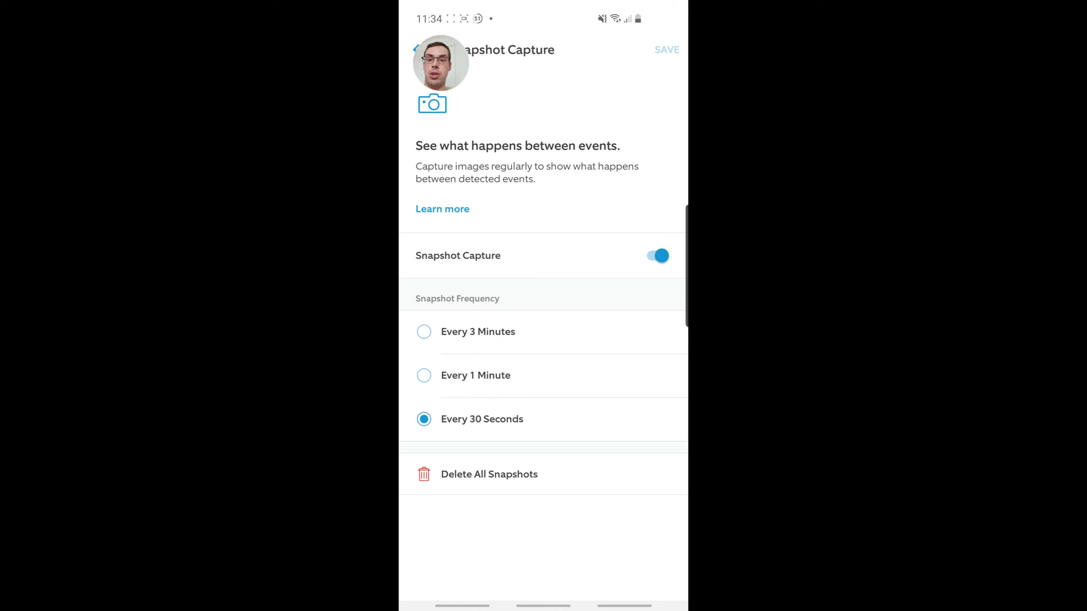
click(424, 375)
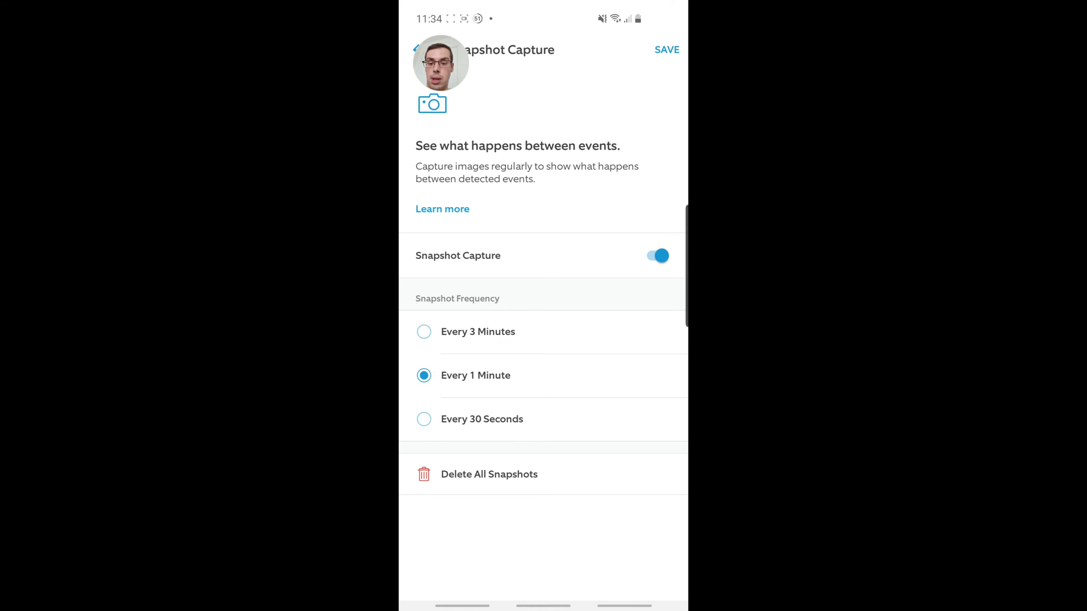
click(424, 419)
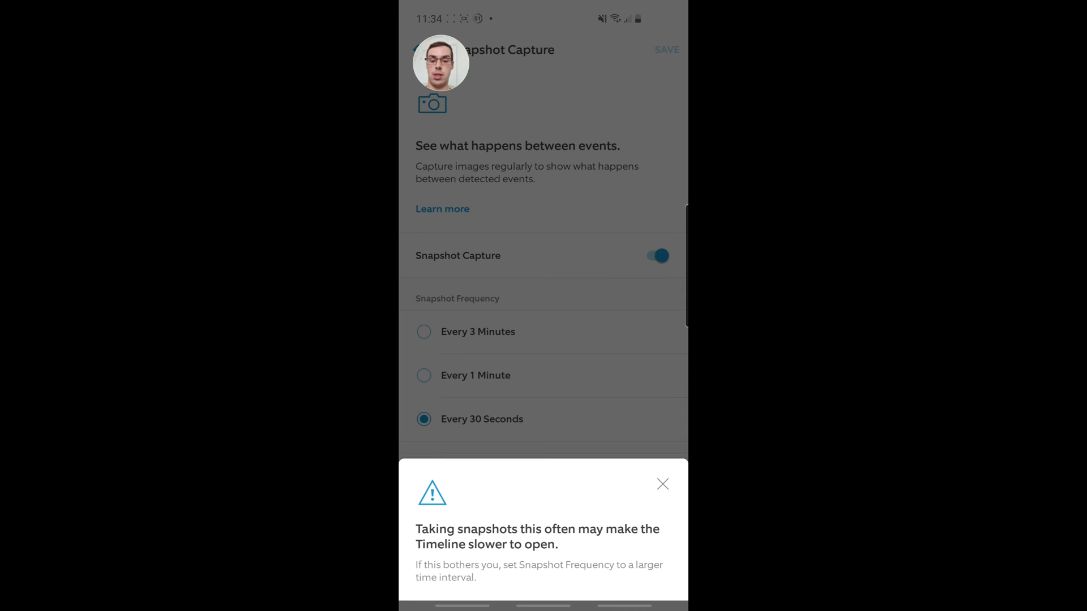
click(662, 484)
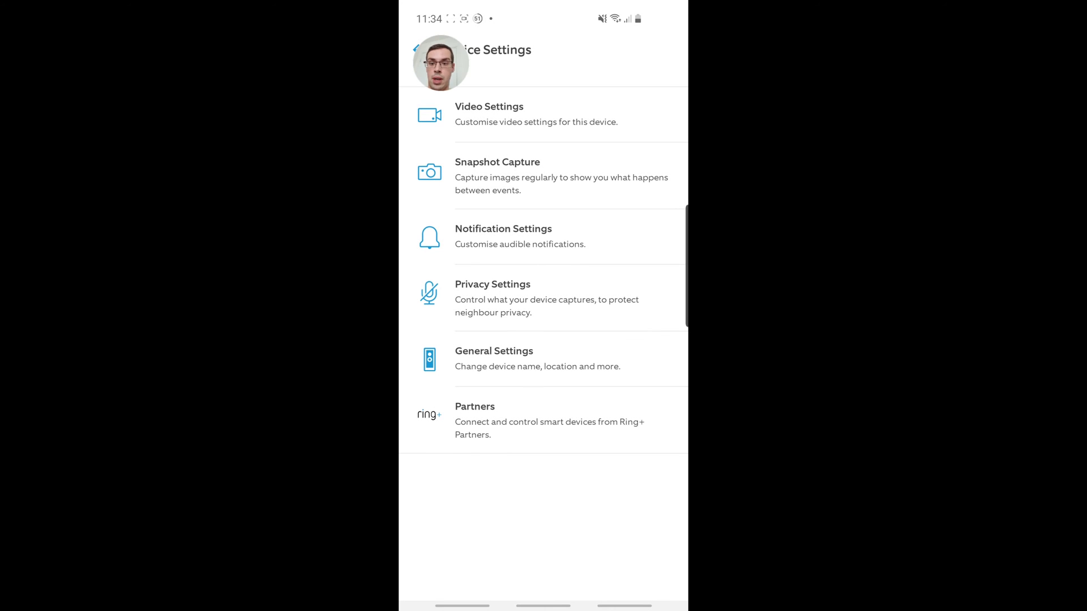
Open the Front Door event timeline and start playing its snapshots.
click(416, 50)
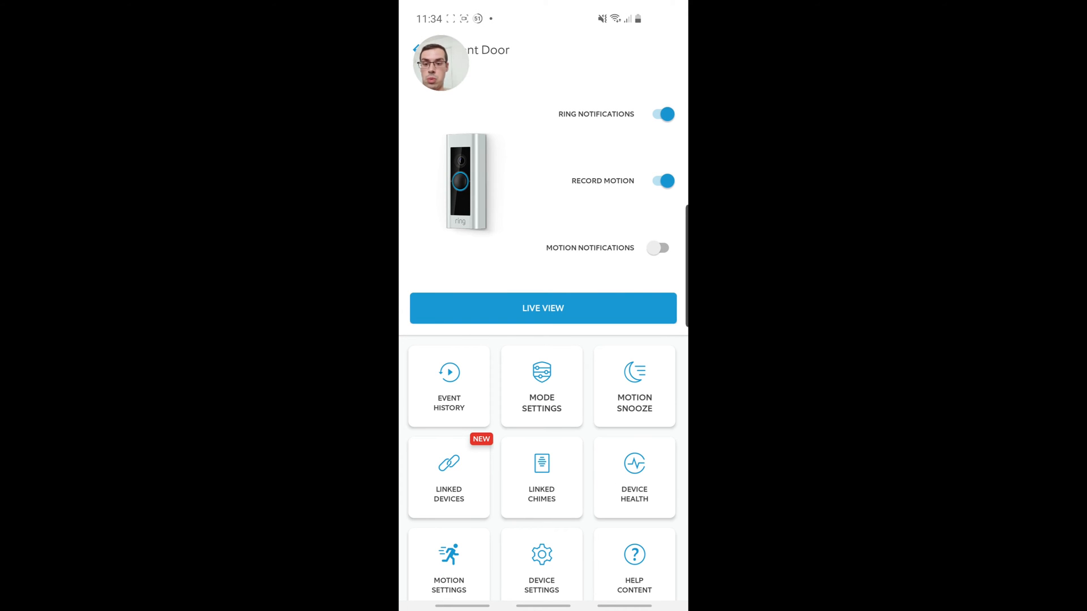
click(448, 386)
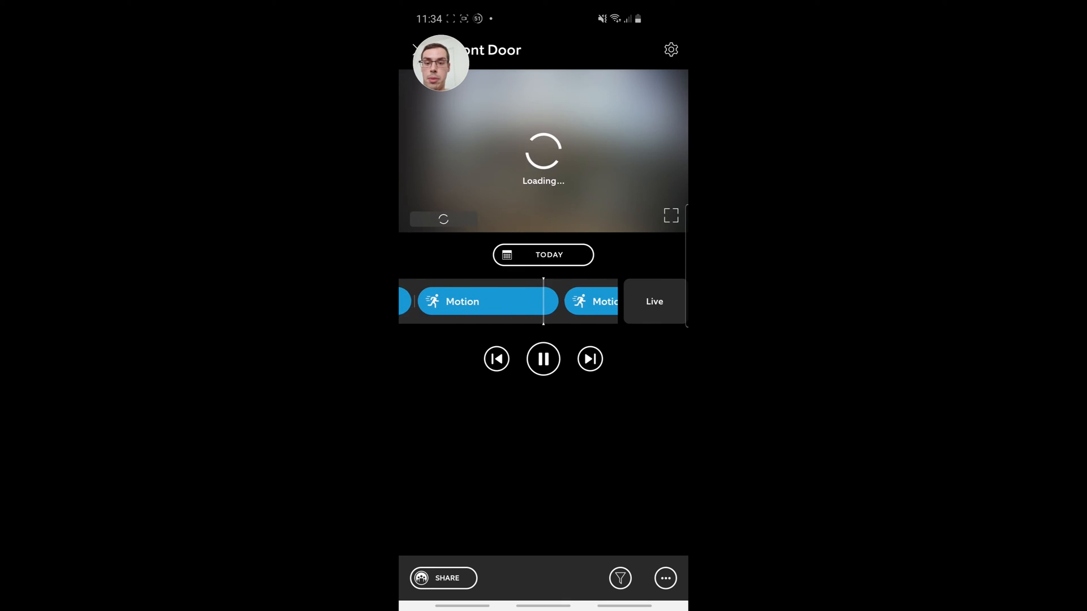
click(543, 358)
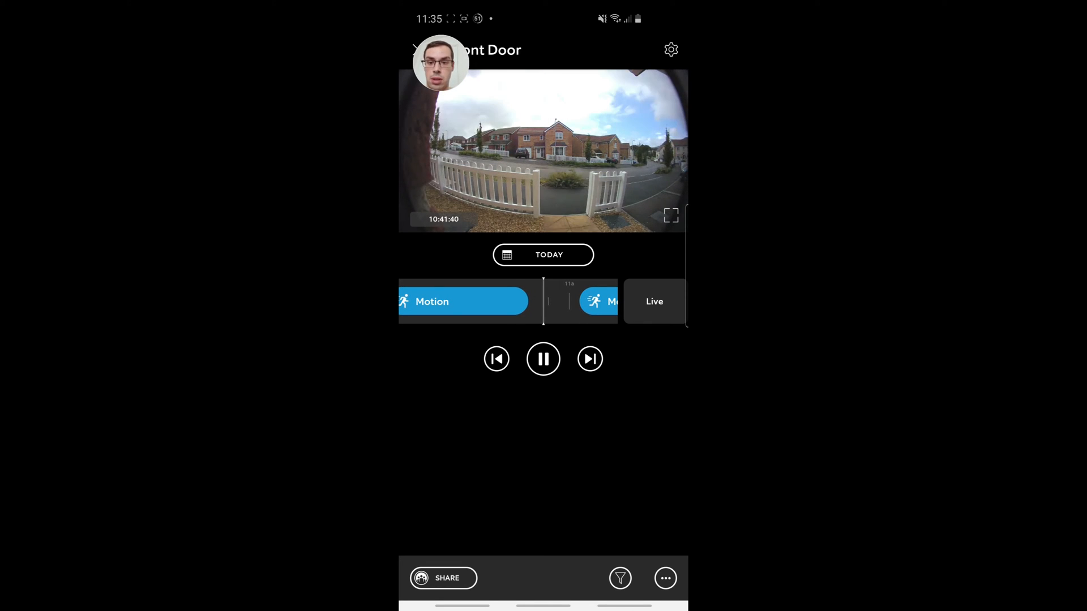
Skip back and scrub forward through Front Door snapshots, then close the player.
click(496, 359)
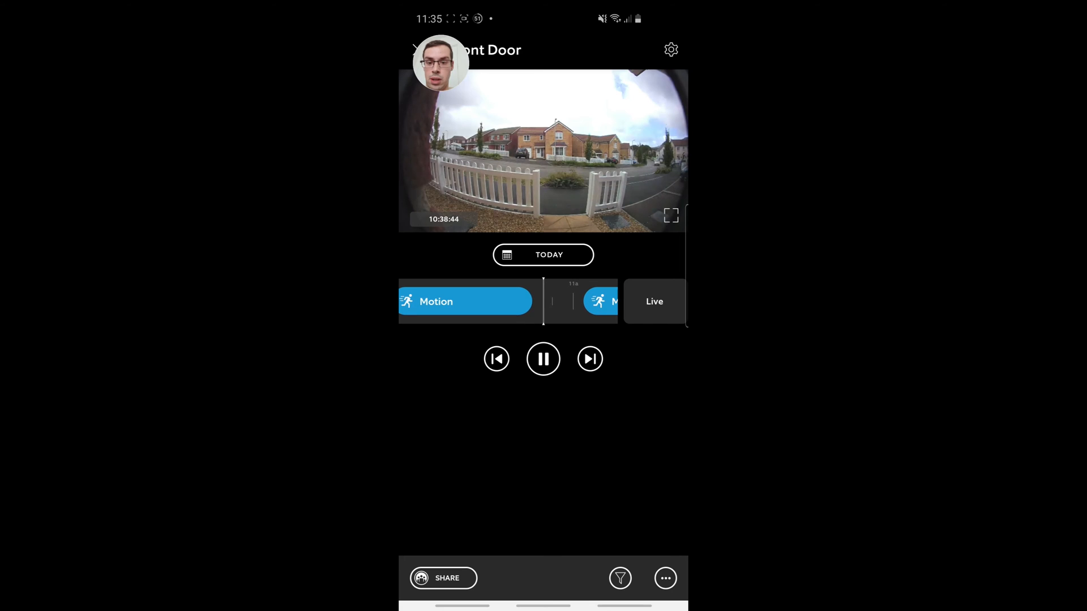
click(543, 358)
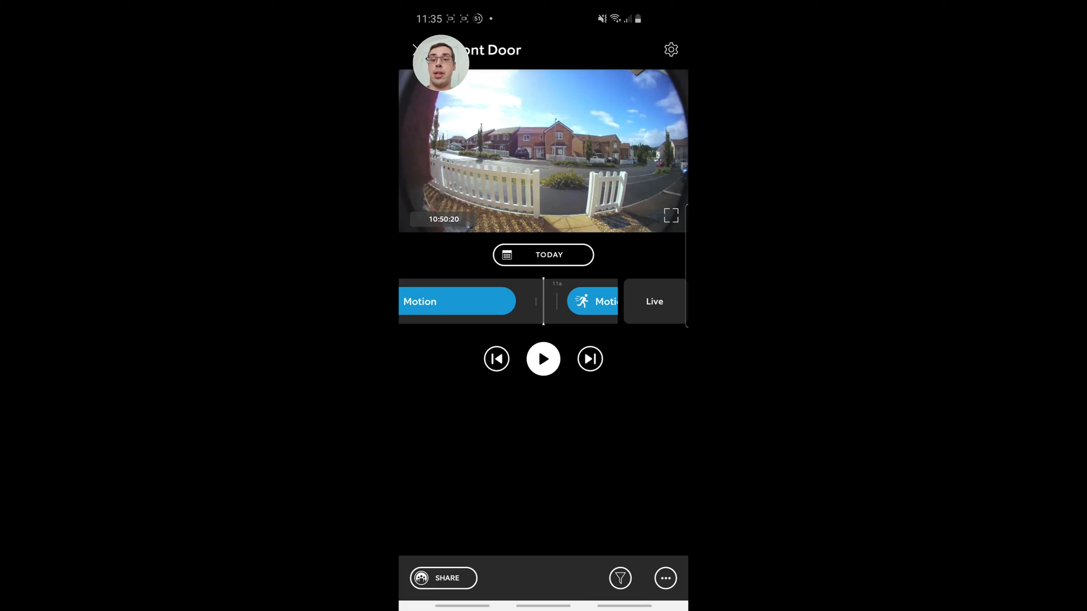
drag(457, 302, 527, 302)
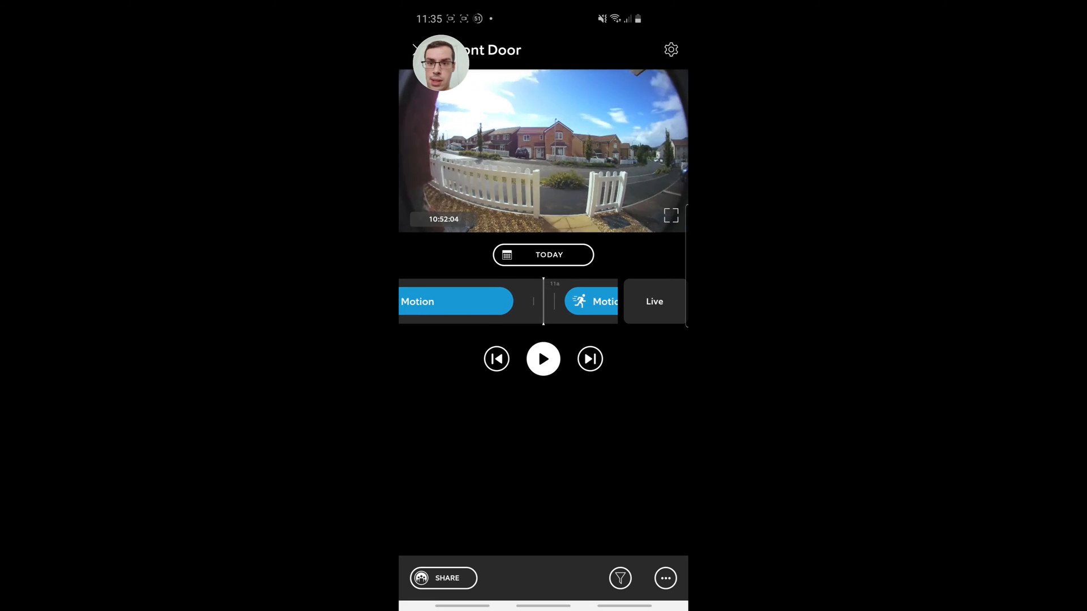
click(414, 49)
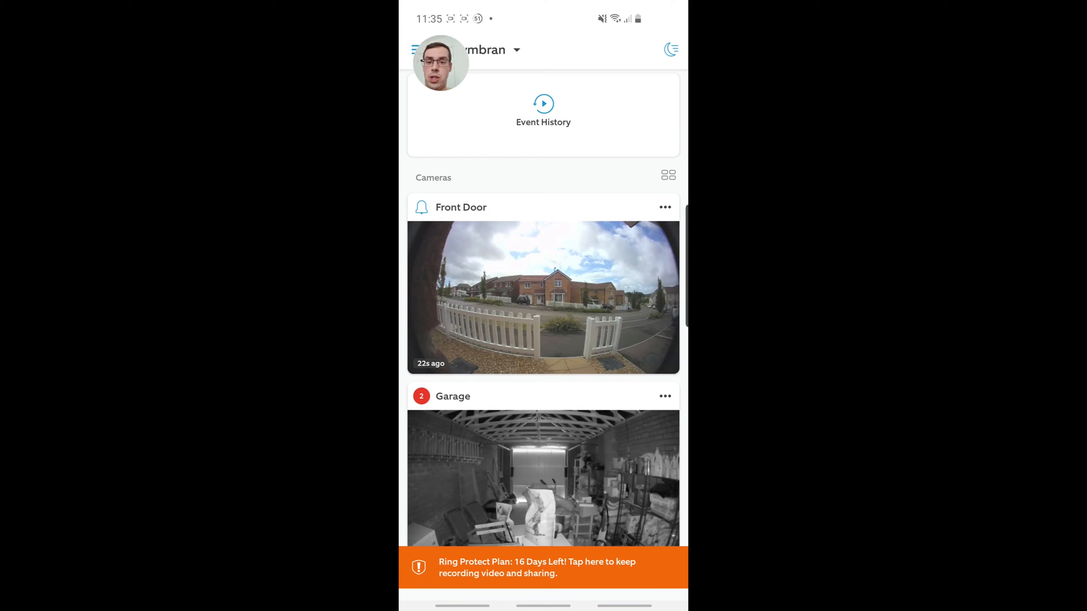
Confirm Garage Snapshot Capture is set to Every 30 Seconds and return to the timeline.
click(542, 478)
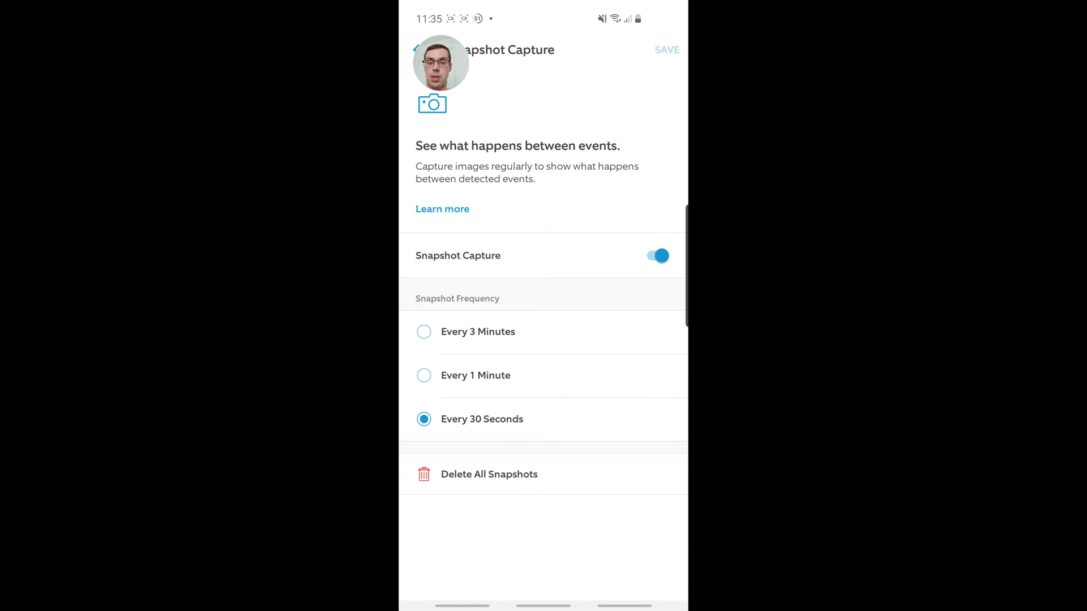
click(414, 49)
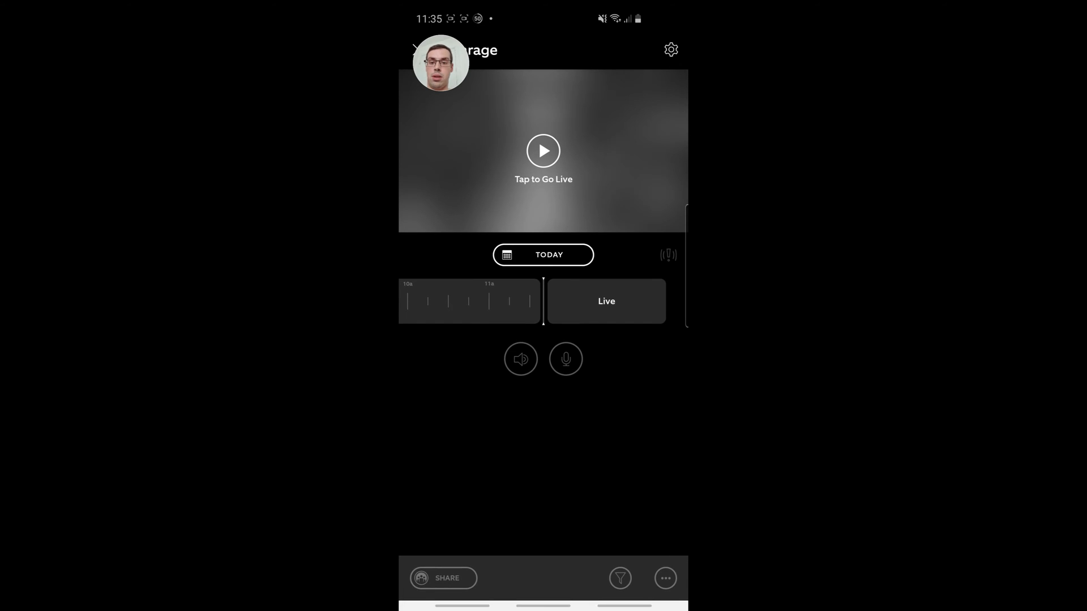
click(414, 50)
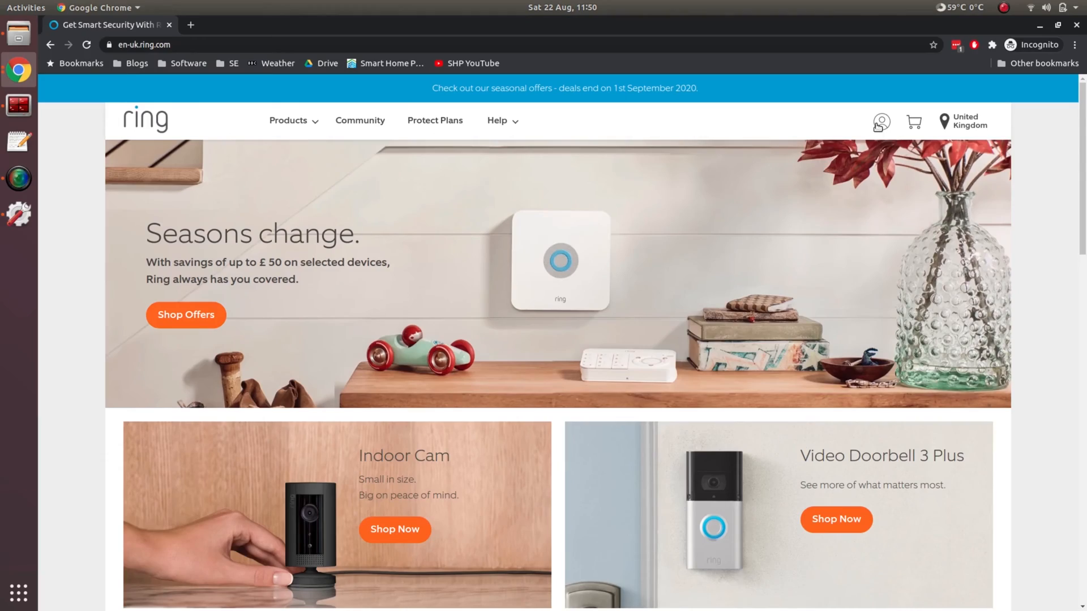
Sign in to Ring.com with saved credentials and open Account from the user menu.
click(880, 122)
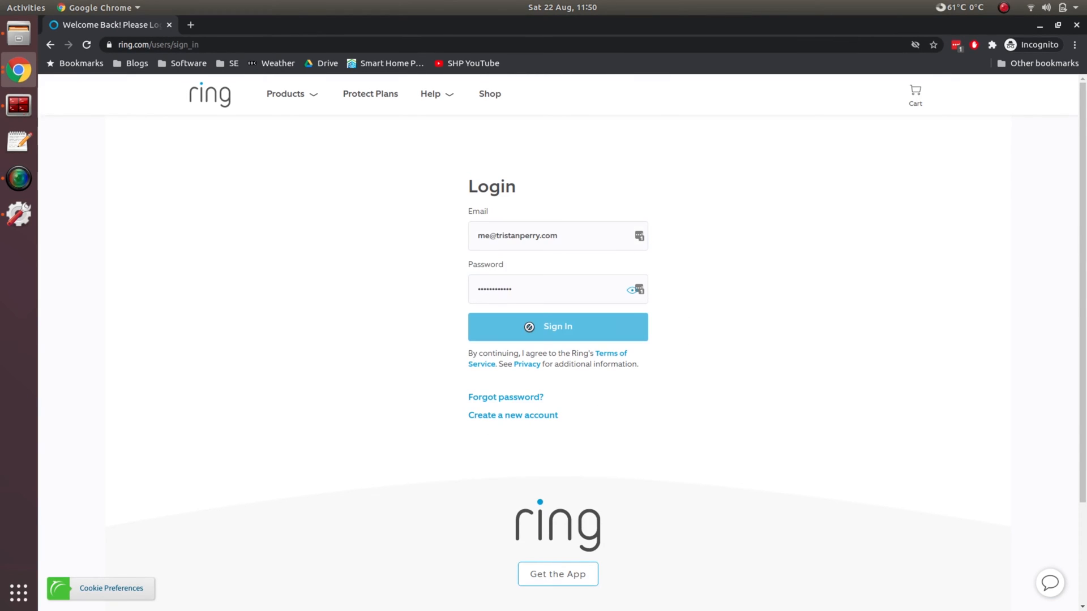
click(557, 326)
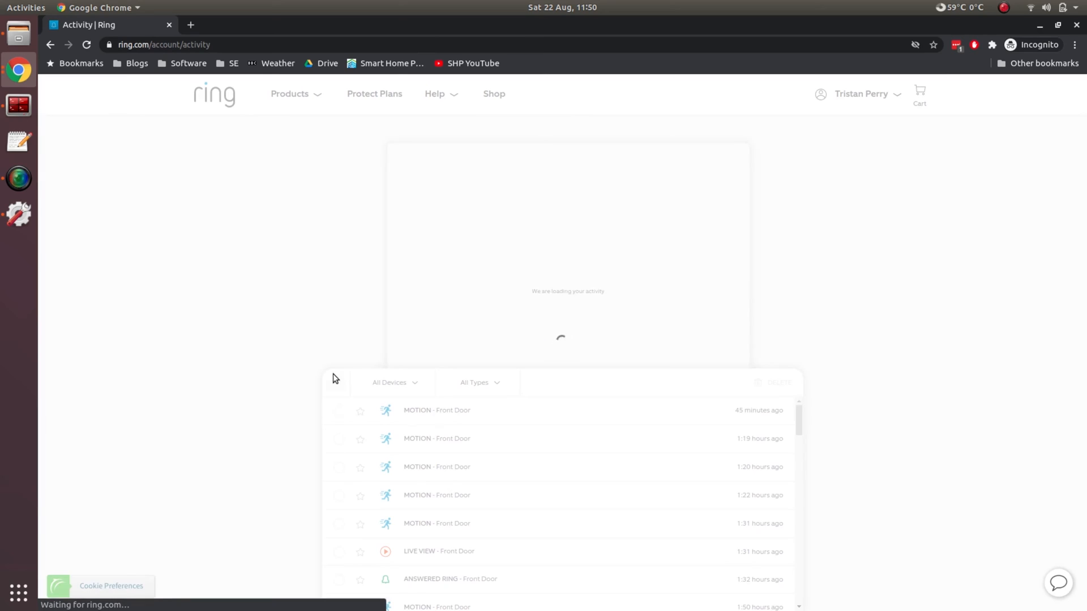
click(859, 94)
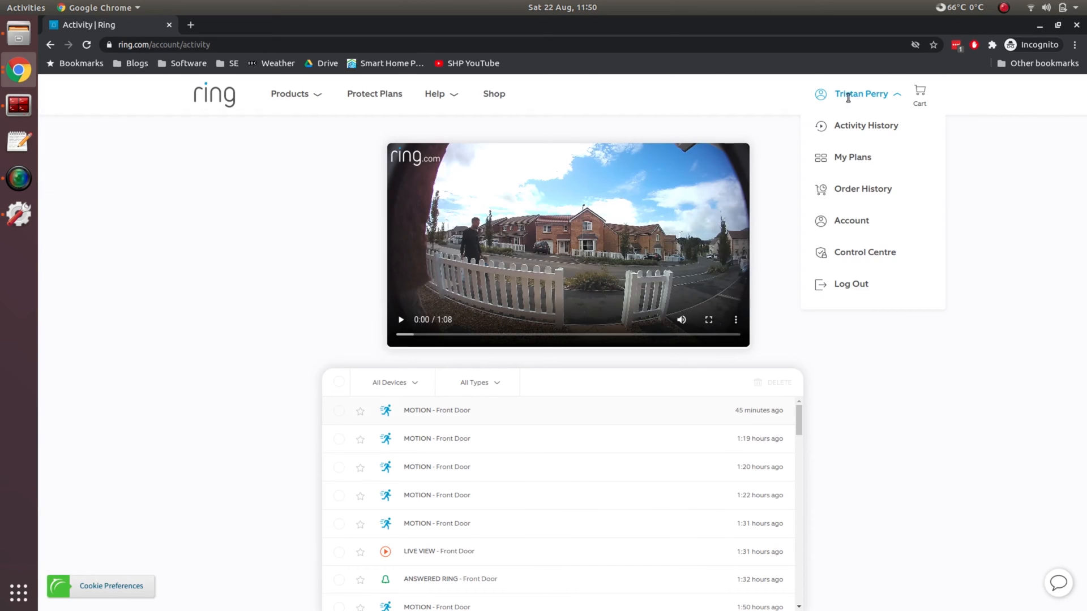
mouse_move(850, 220)
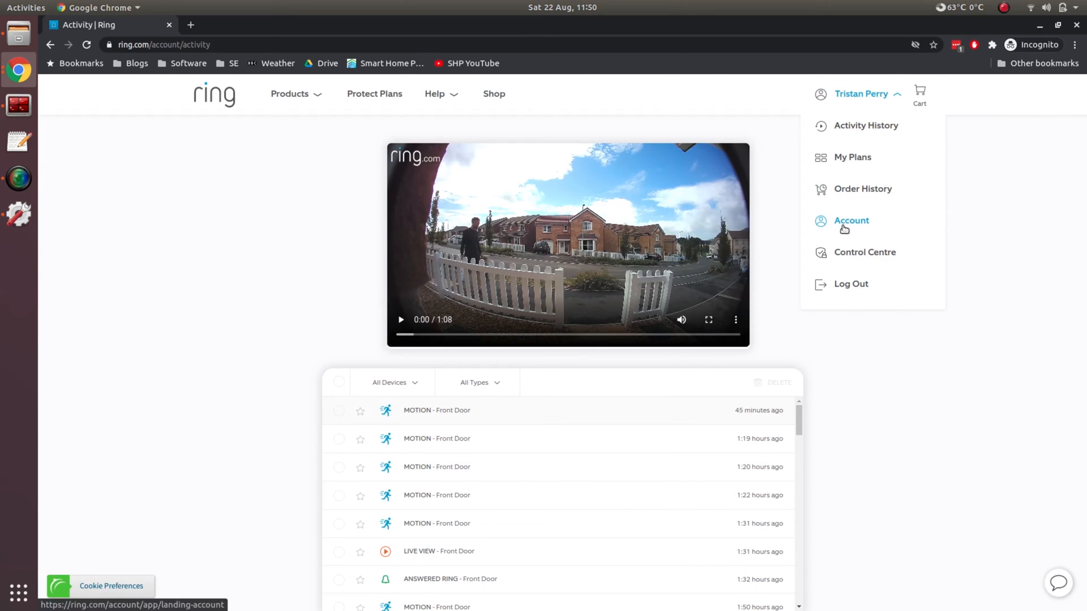
click(850, 220)
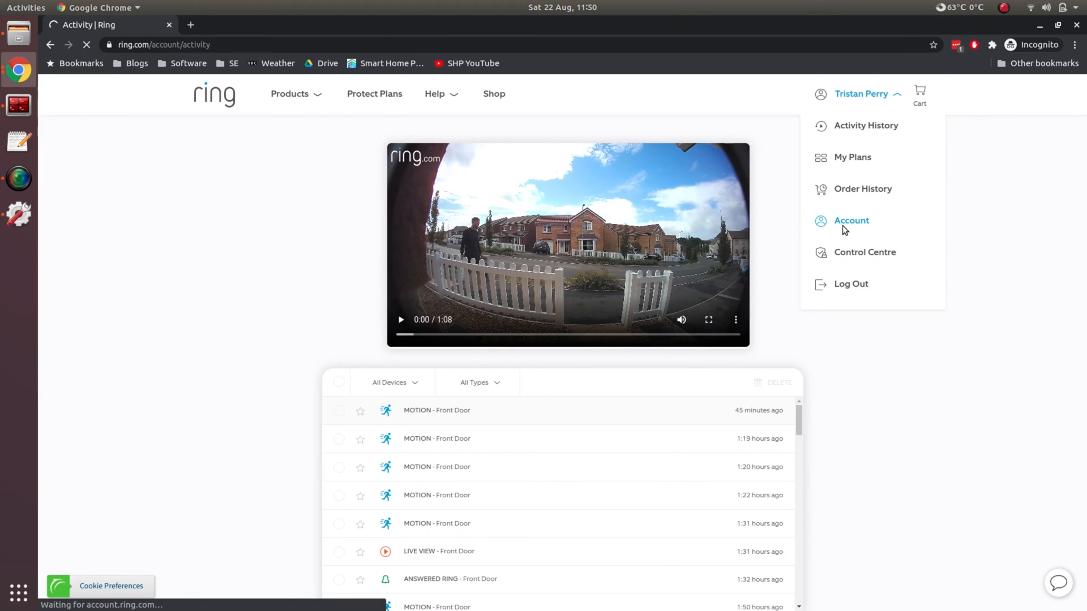
click(850, 220)
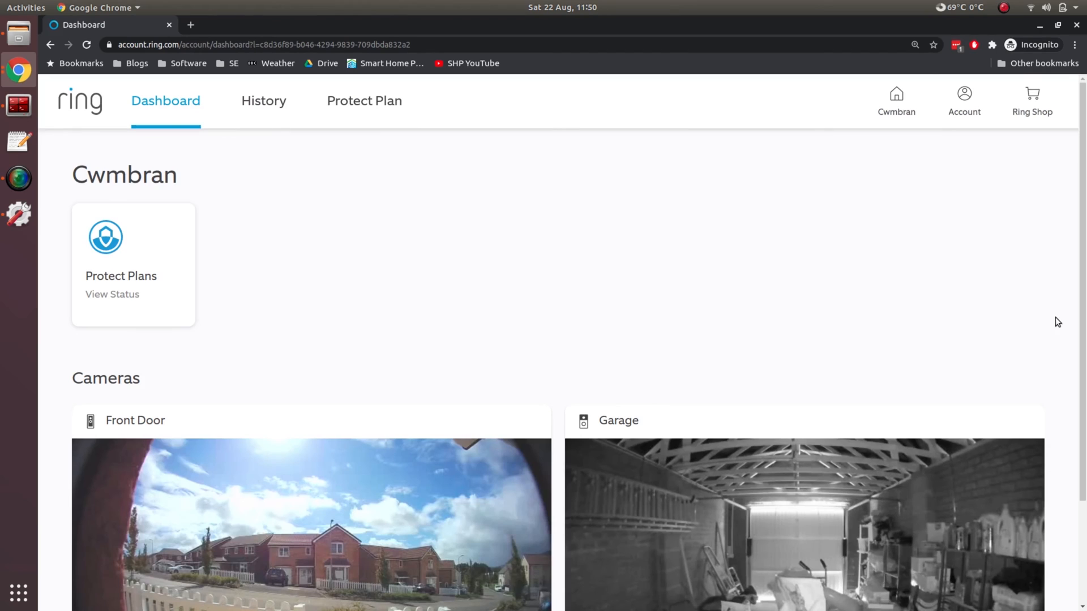
mouse_move(83, 287)
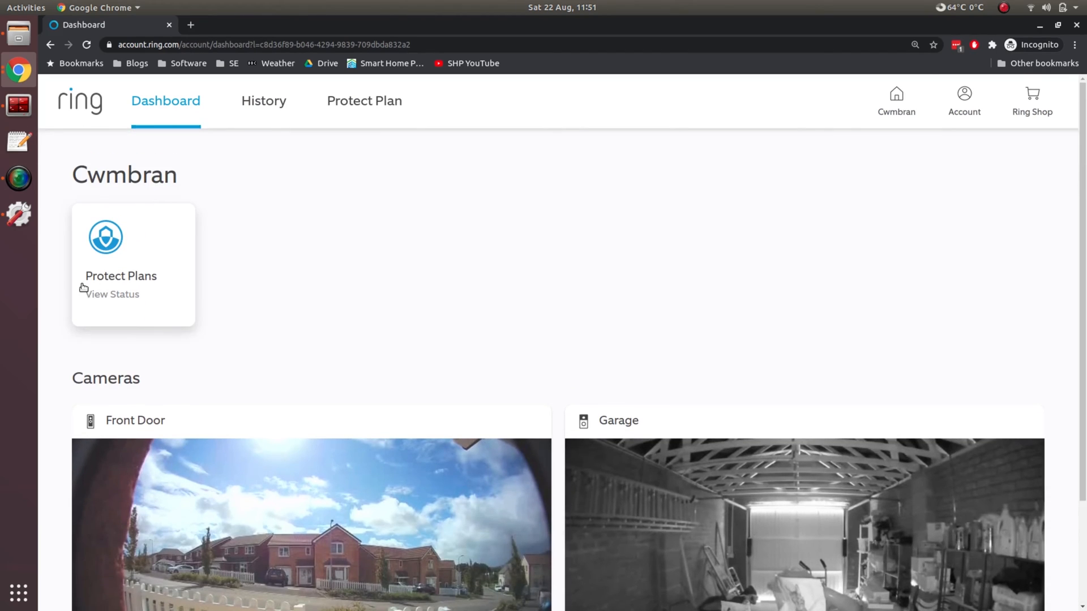
Scroll to Cameras and zoom in until the Front Door and Garage tiles fill the window.
scroll(down, 3)
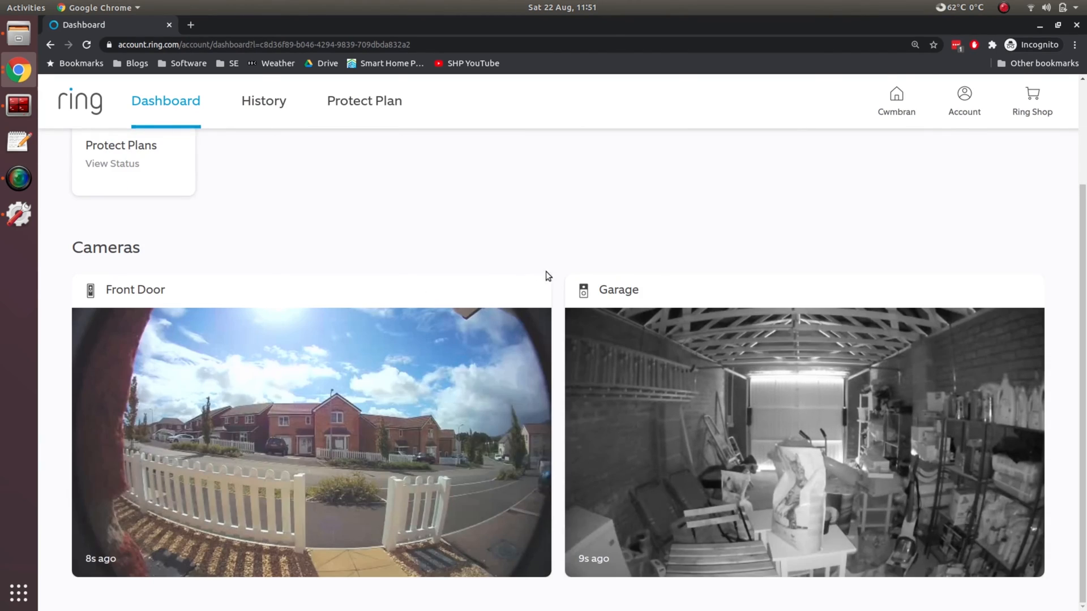
mouse_move(562, 282)
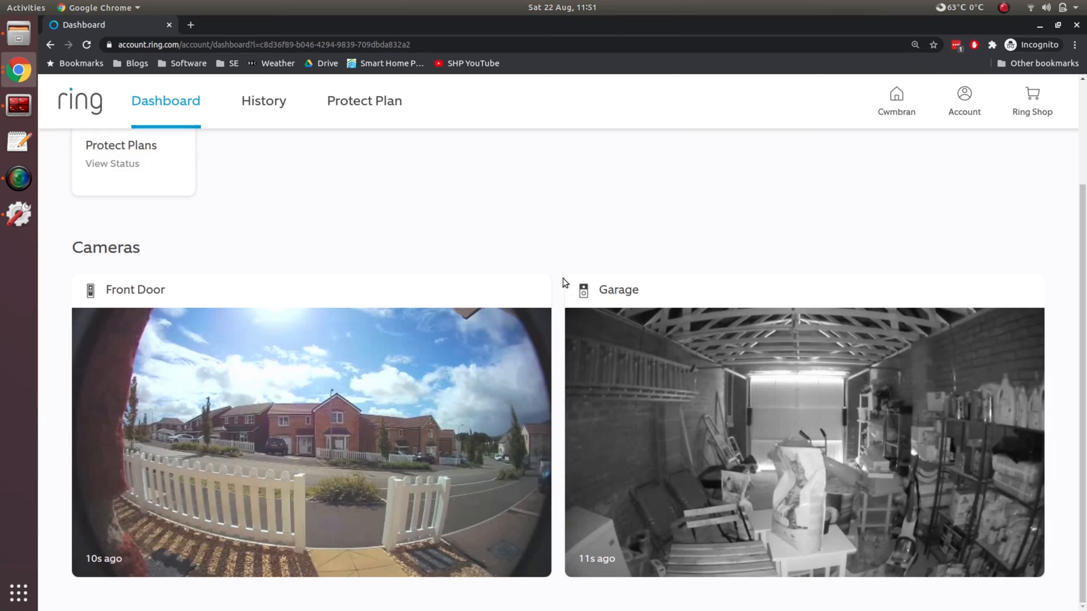
mouse_move(102, 570)
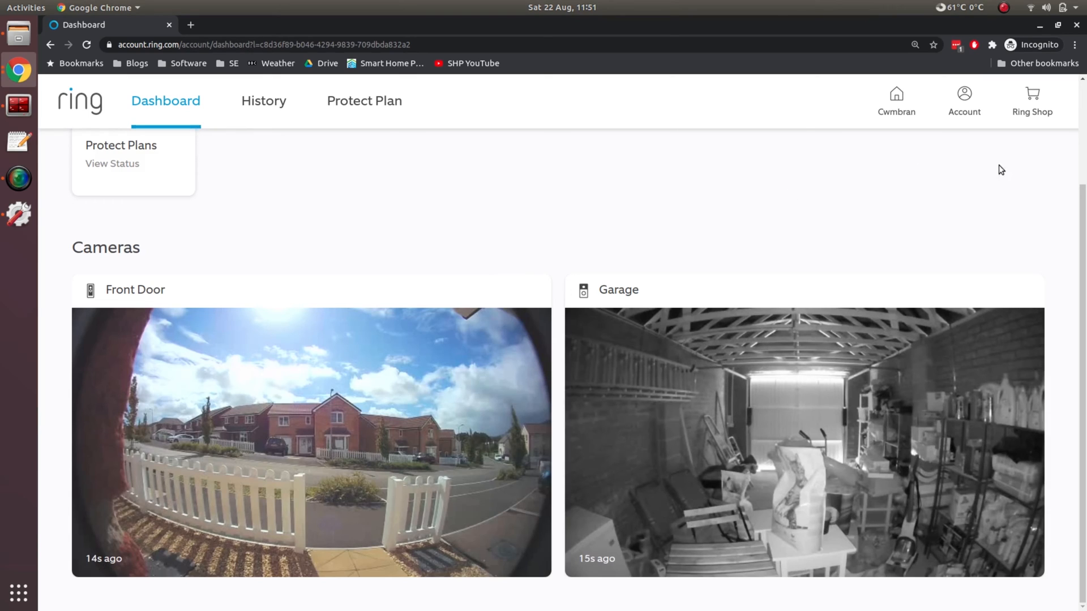
mouse_move(407, 213)
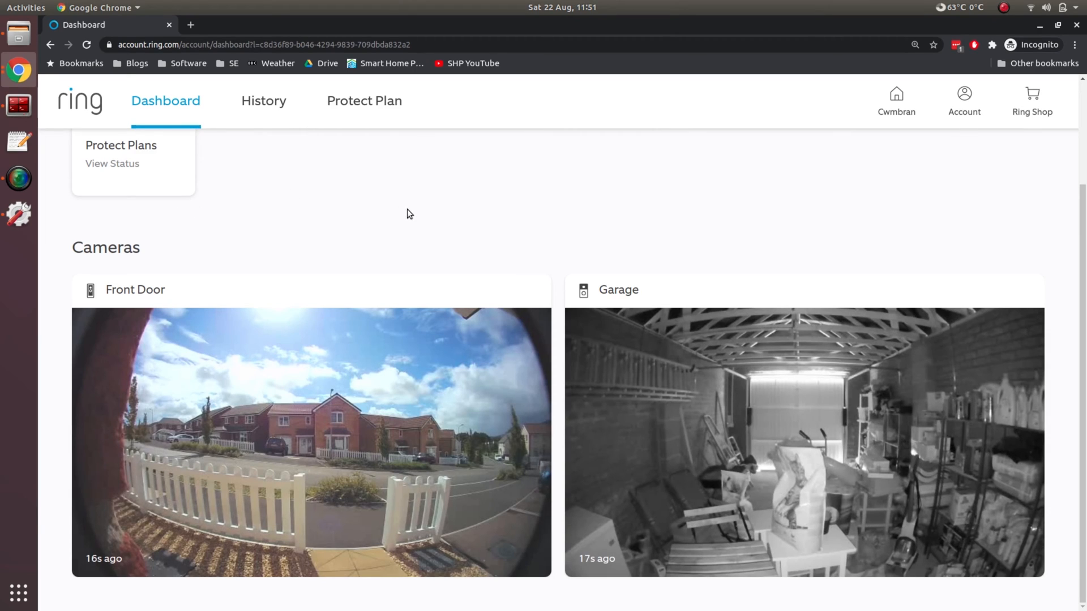
mouse_move(57, 326)
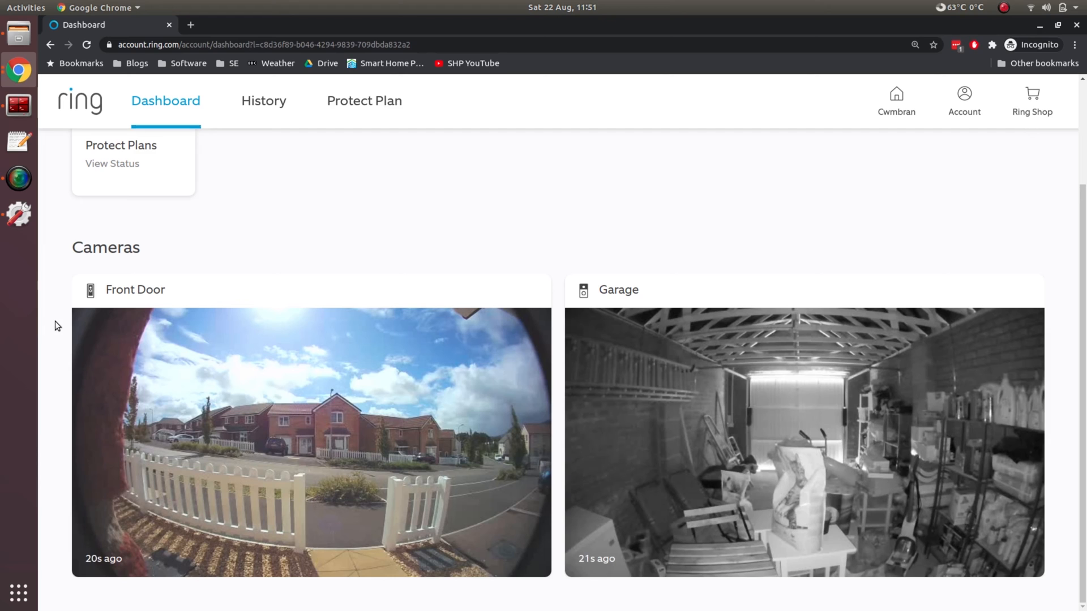
key(ctrl+plus)
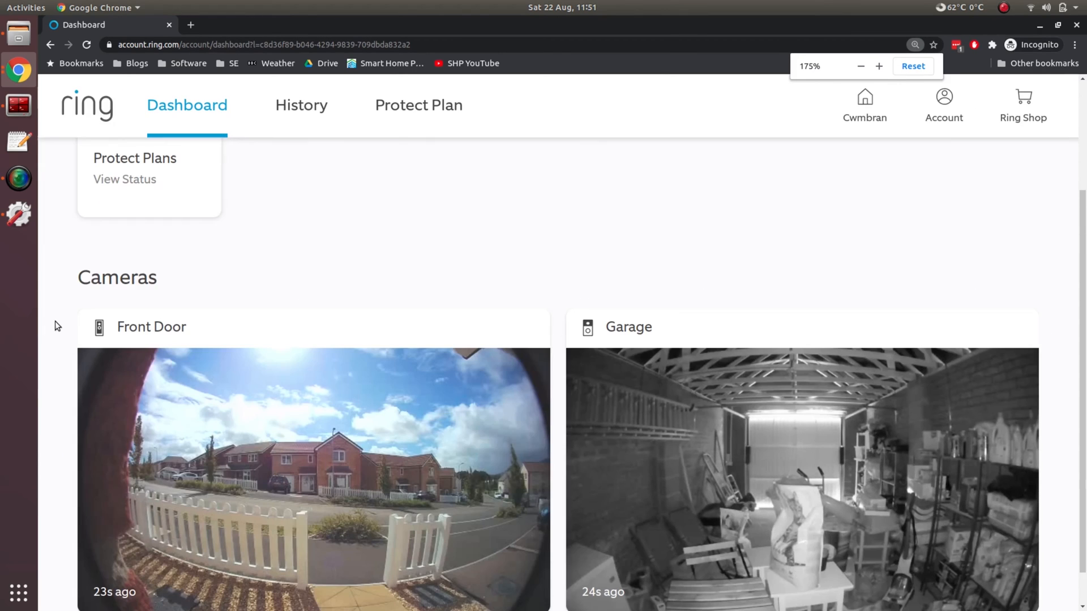
click(878, 65)
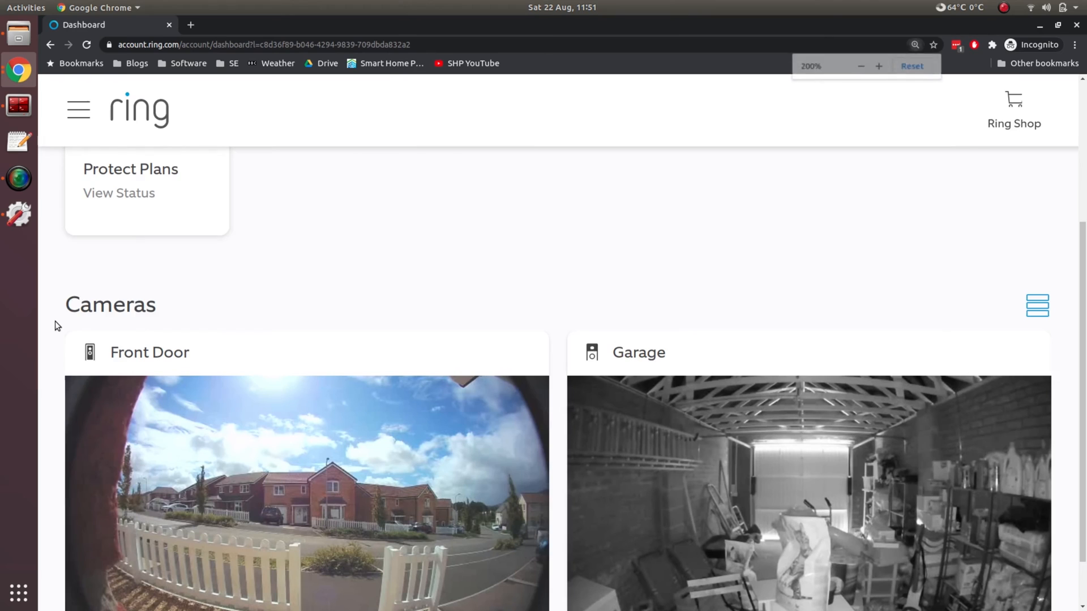
scroll(down, 3)
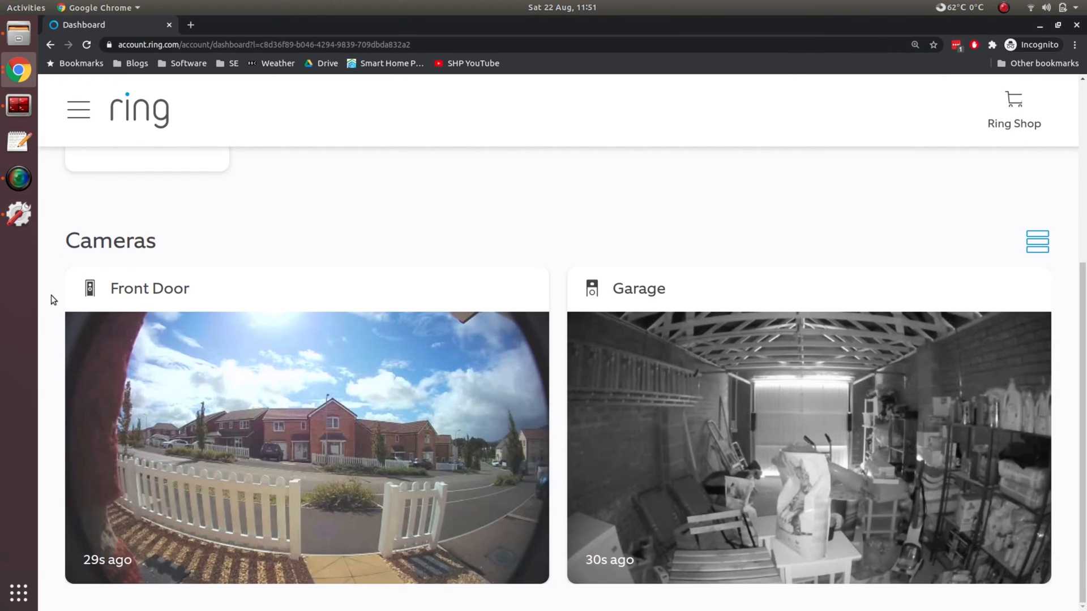
key(ctrl+plus)
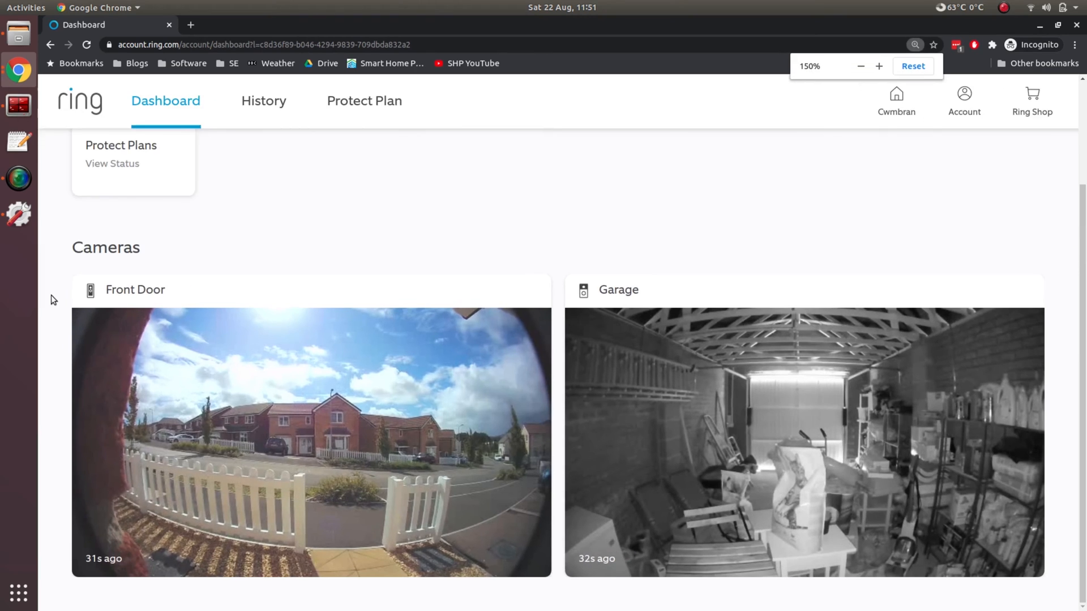
click(878, 66)
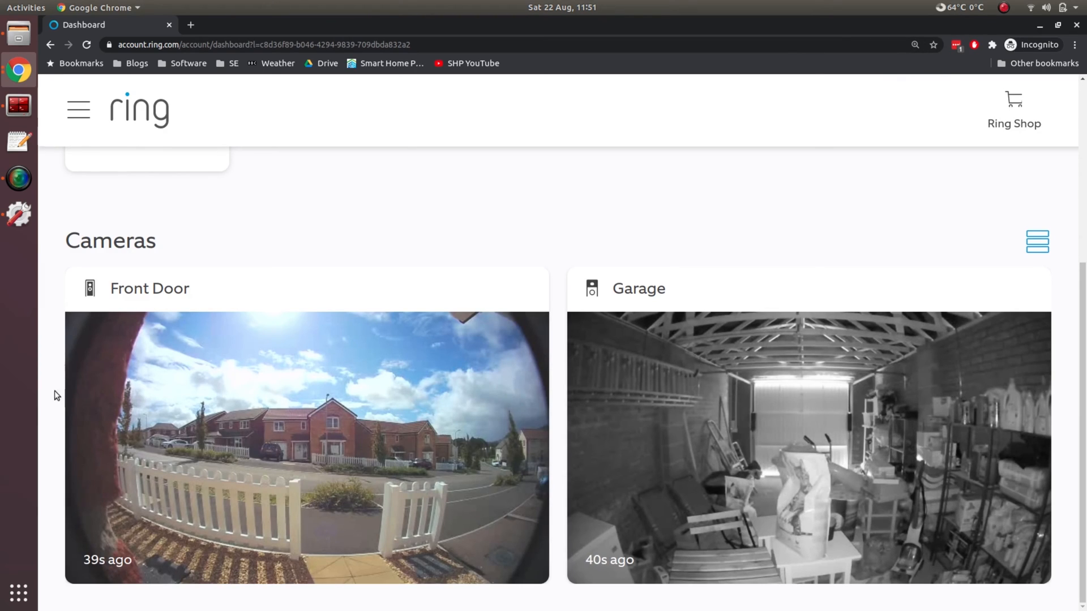
mouse_move(657, 376)
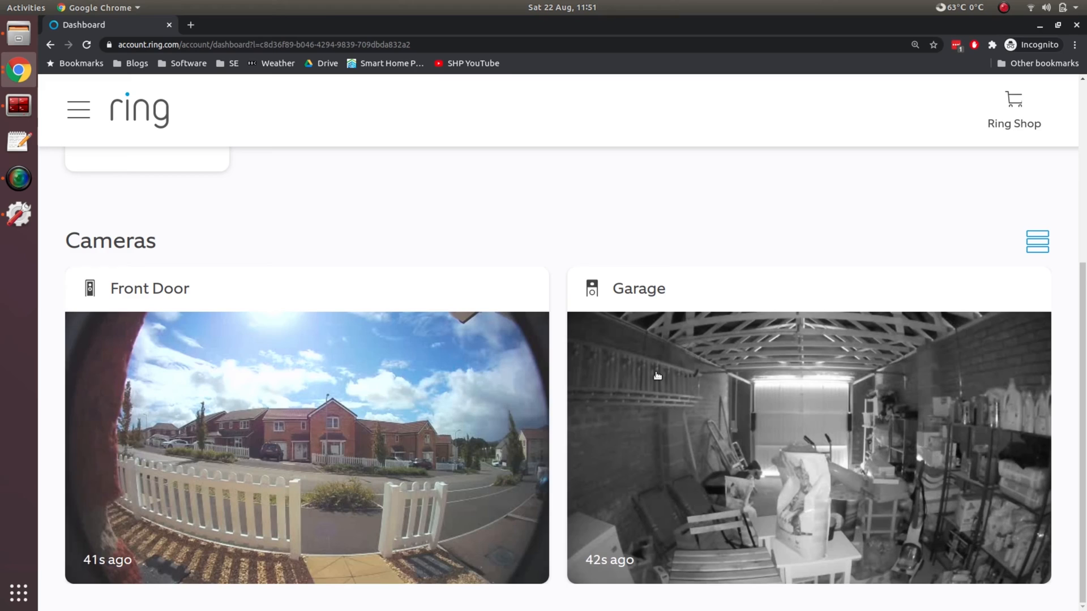
mouse_move(364, 414)
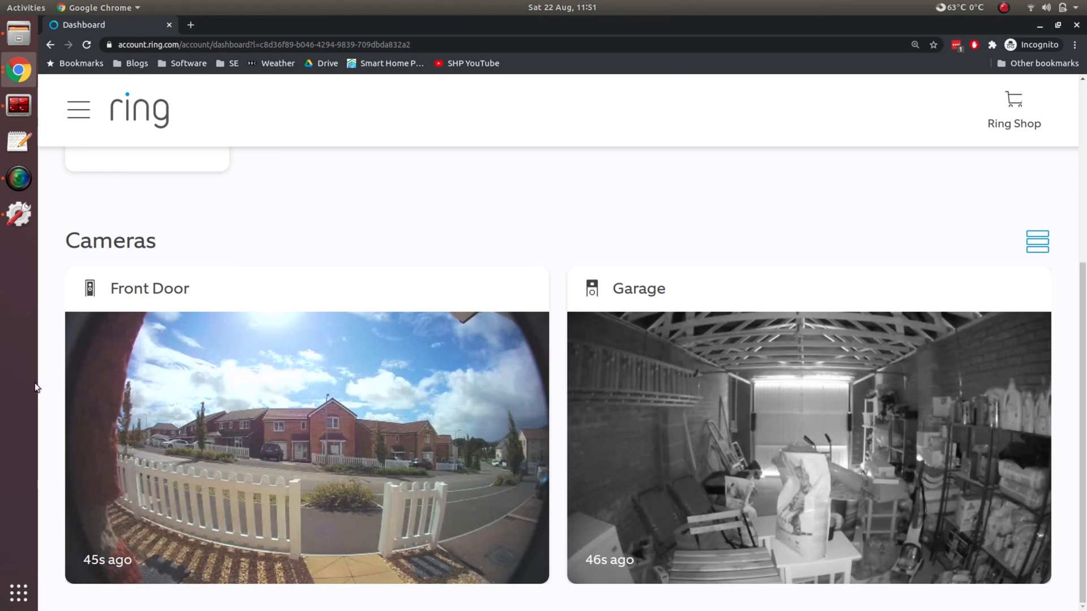
mouse_move(394, 450)
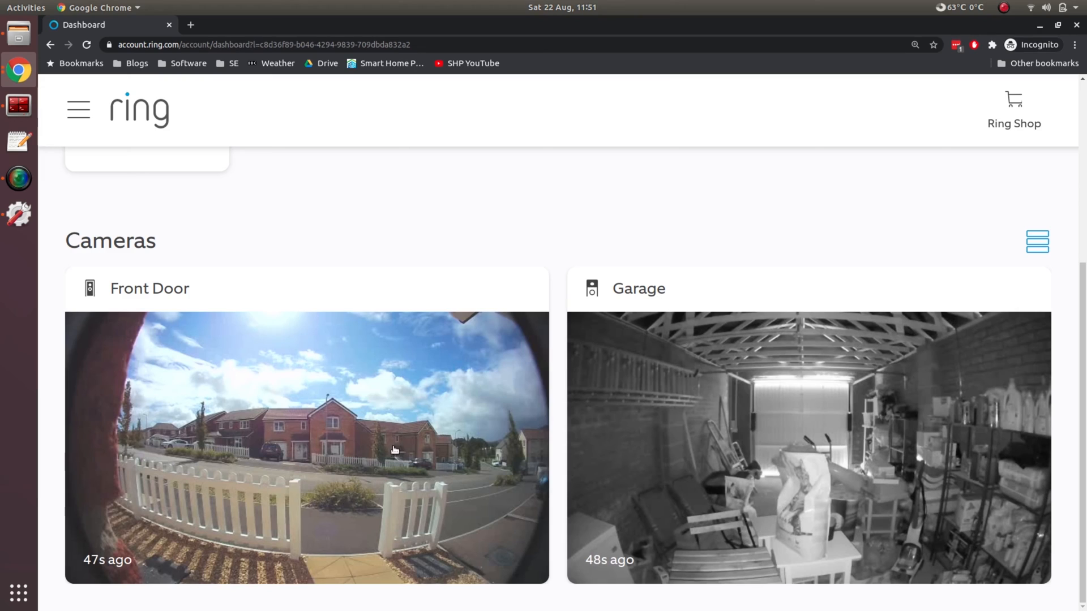
mouse_move(726, 421)
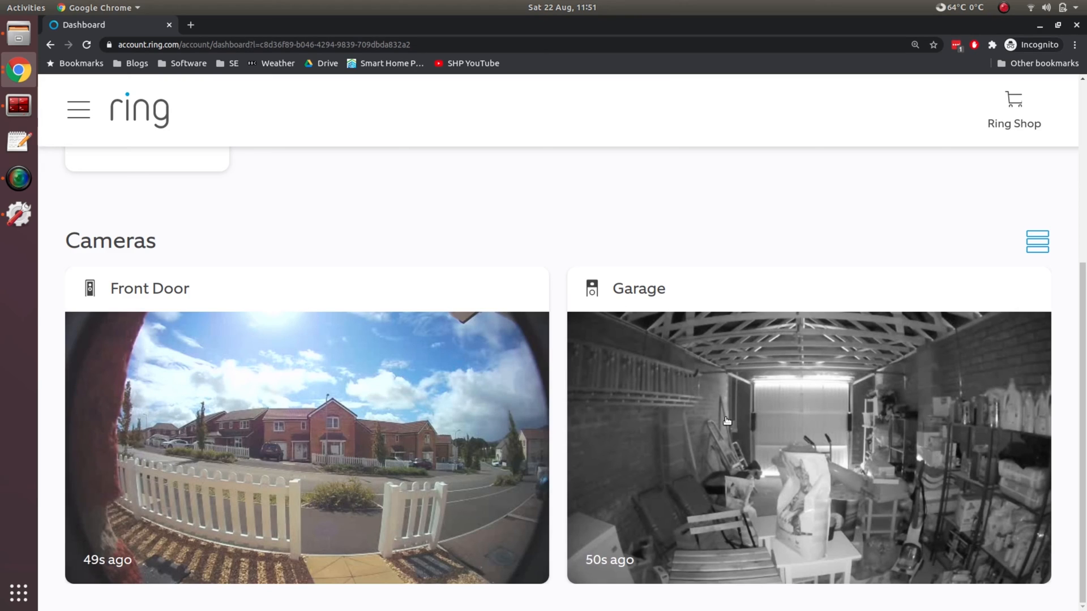
mouse_move(565, 269)
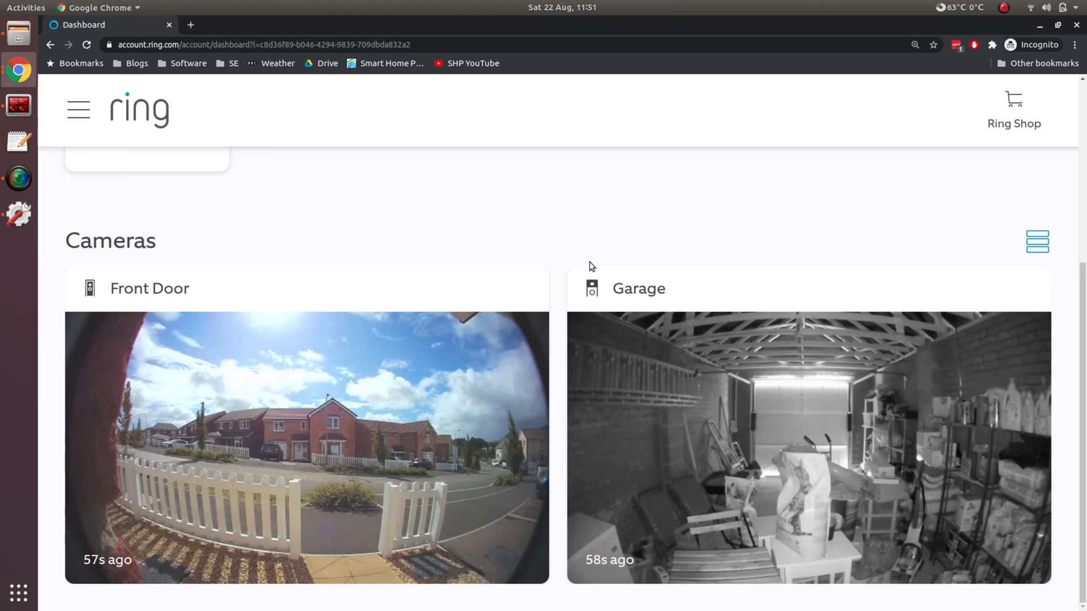
mouse_move(553, 263)
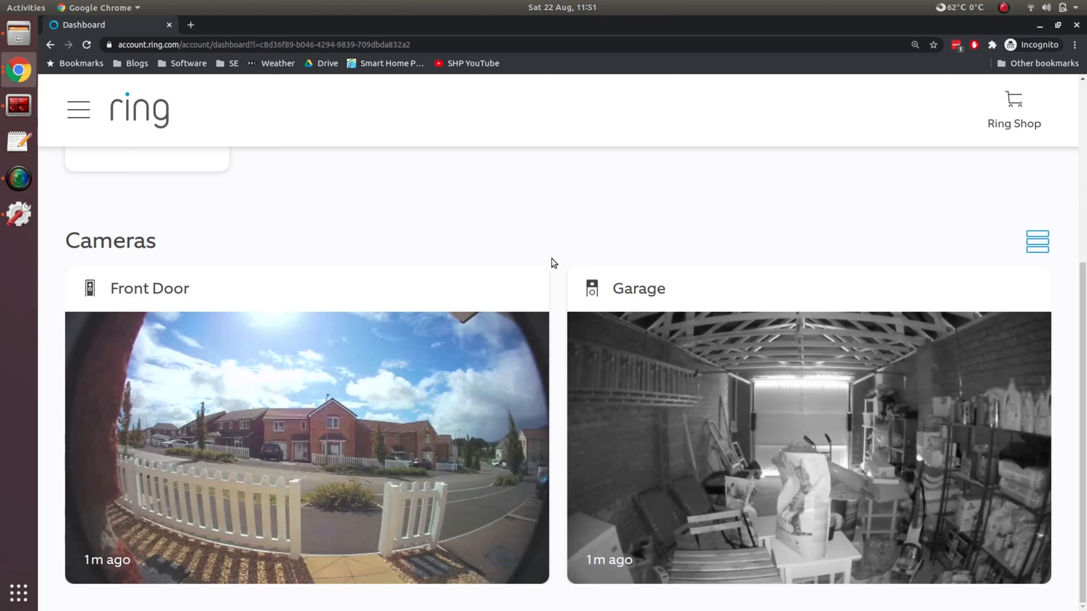
mouse_move(571, 281)
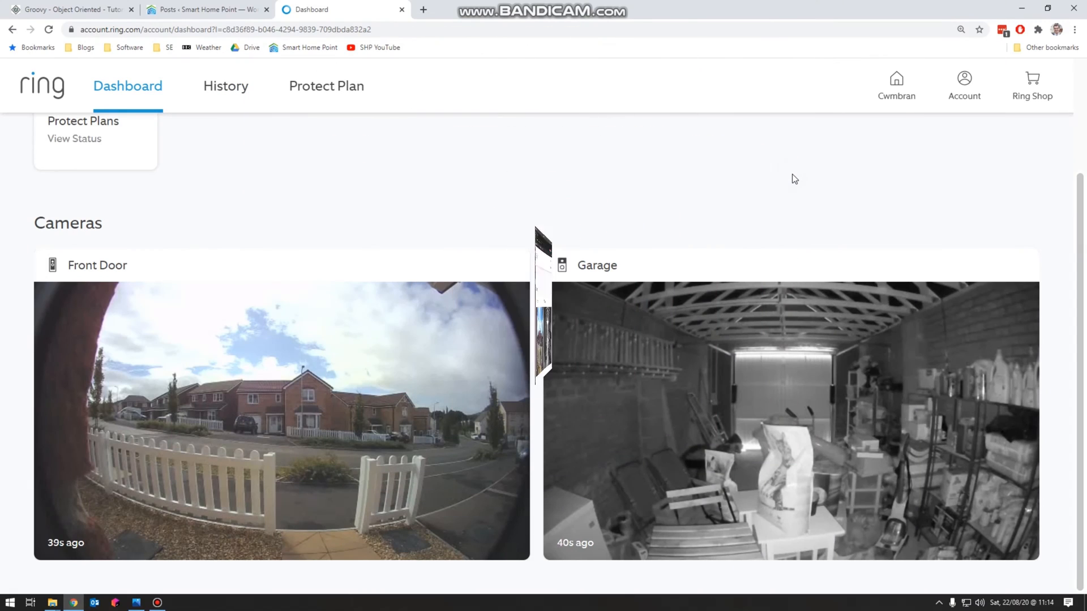
mouse_move(772, 171)
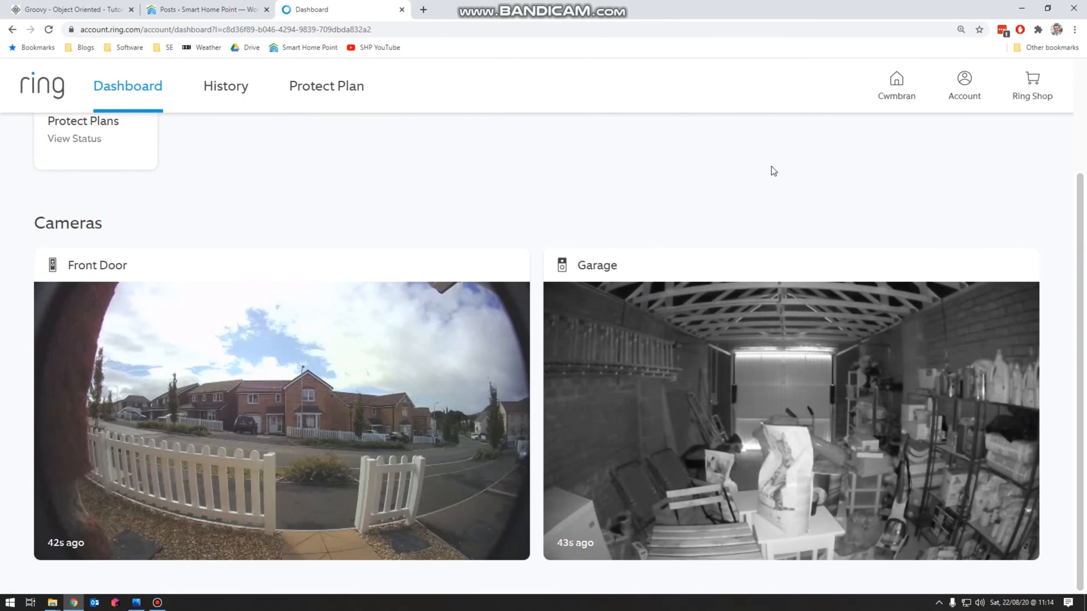
mouse_move(765, 160)
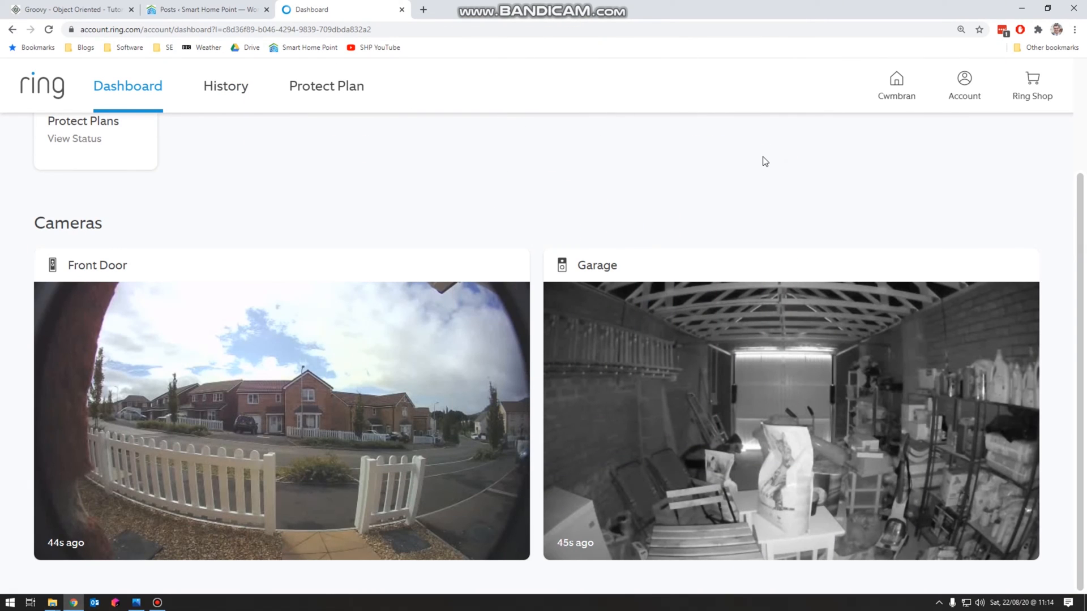
mouse_move(934, 176)
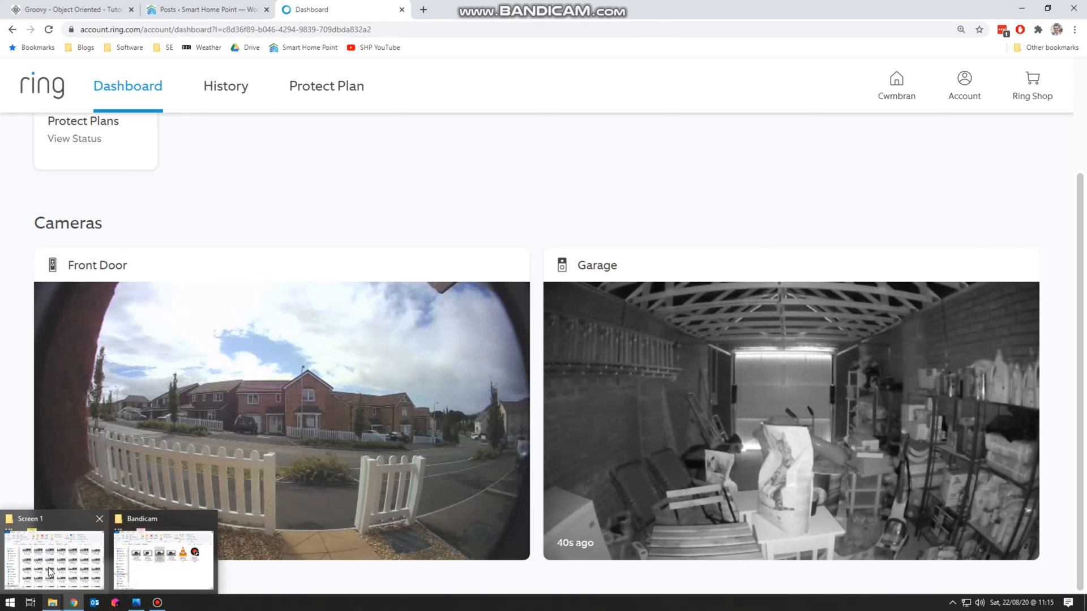
Click on the Ring dashboard until fresh Front Door and Garage snapshots appear.
click(53, 558)
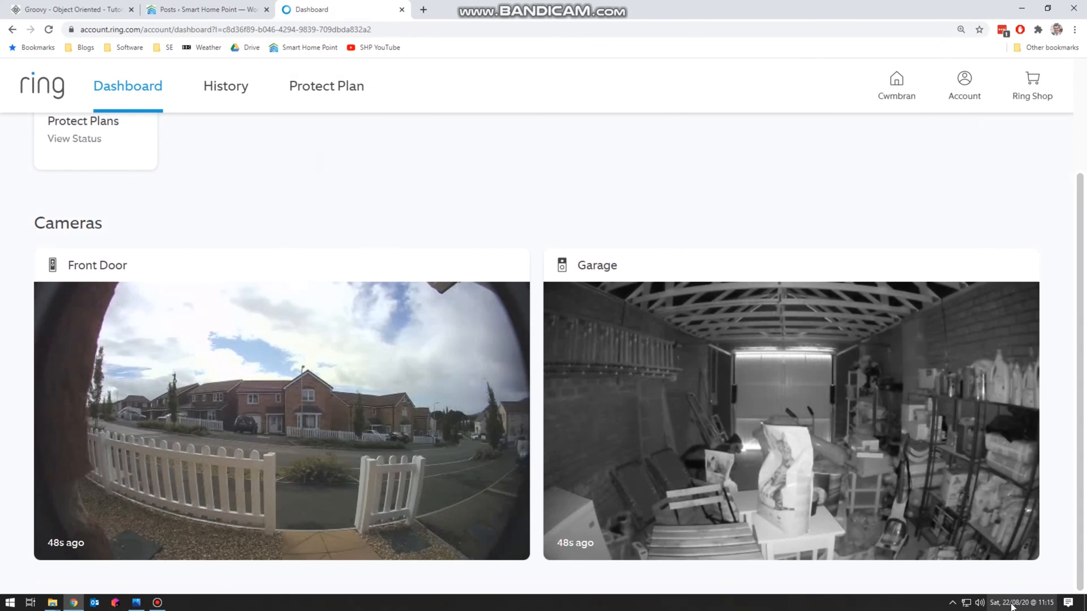
click(963, 84)
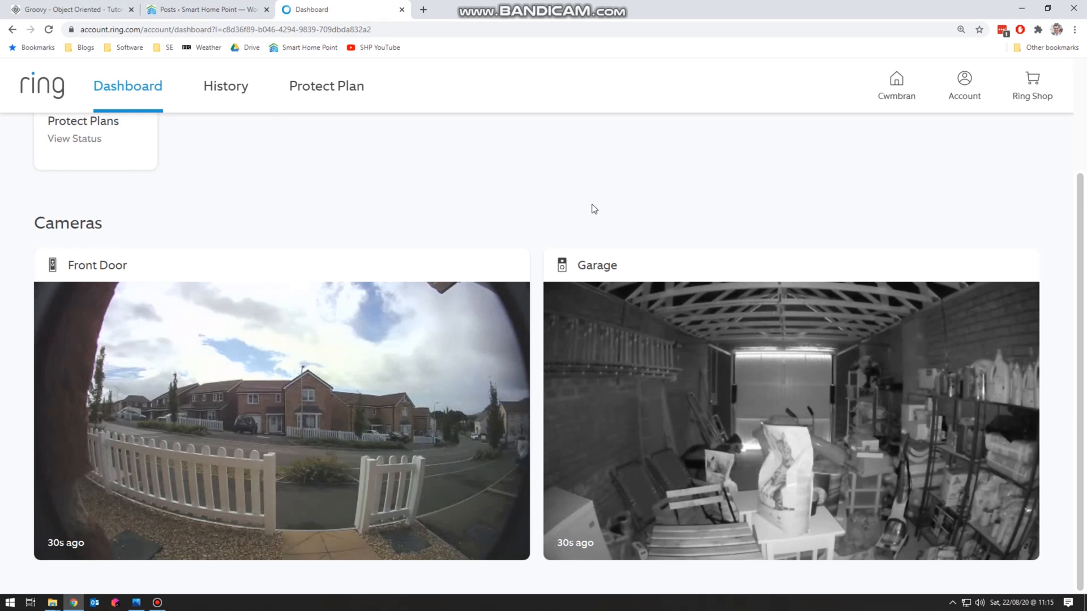
mouse_move(939, 211)
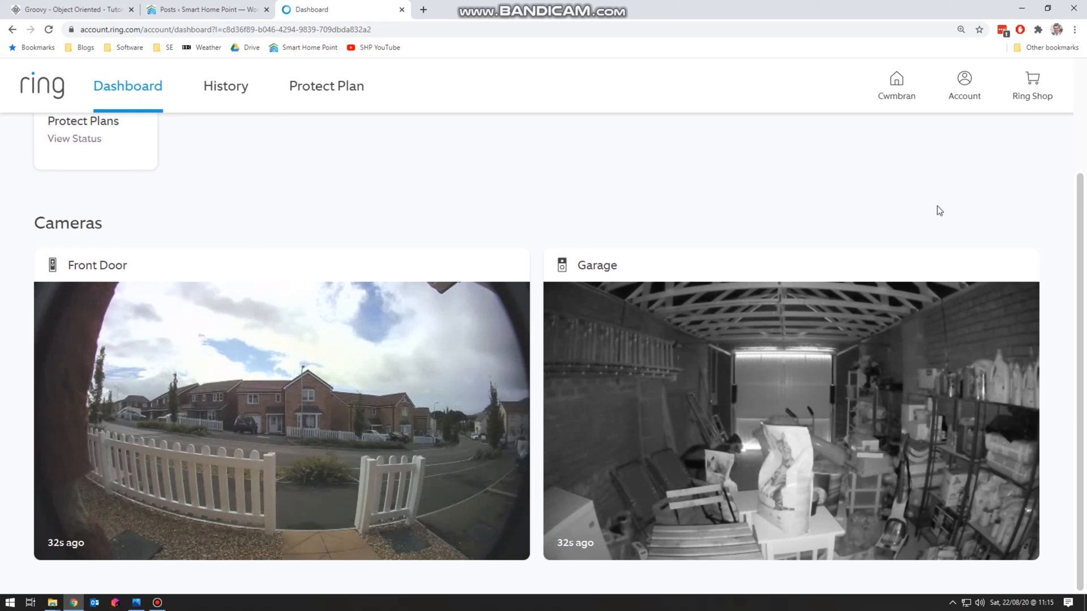
mouse_move(183, 187)
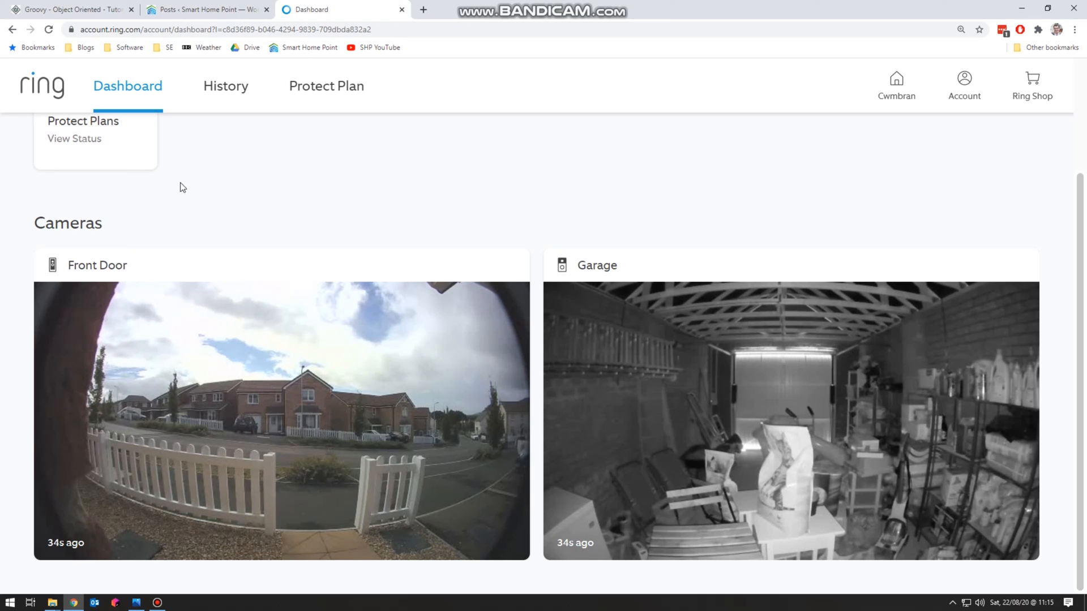
mouse_move(252, 161)
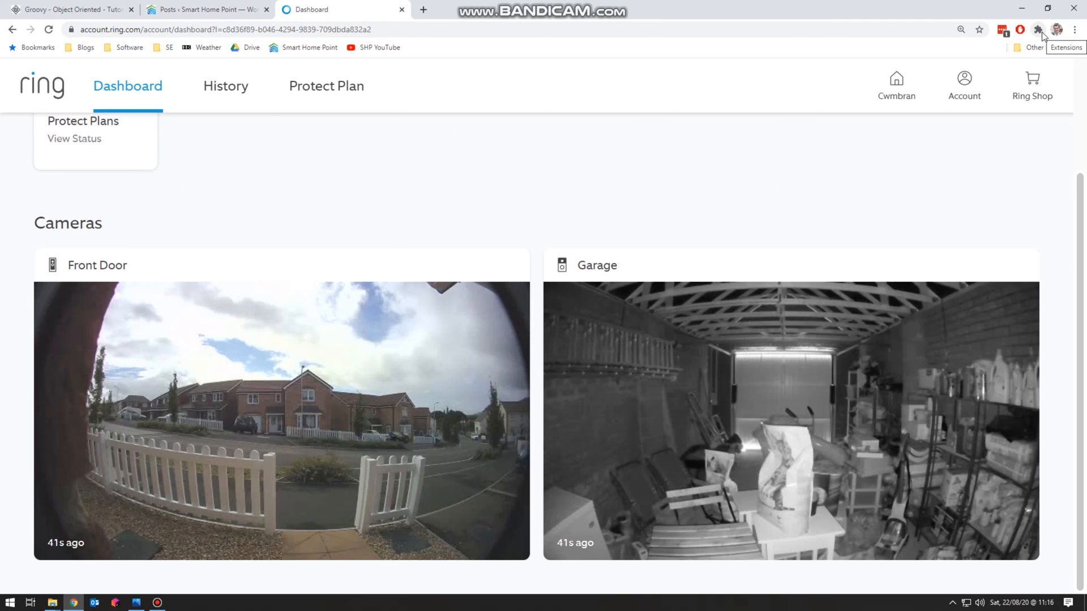
Set Super Easy Auto Refresh to reload the dashboard every 5 seconds, then 1 minute.
click(1038, 30)
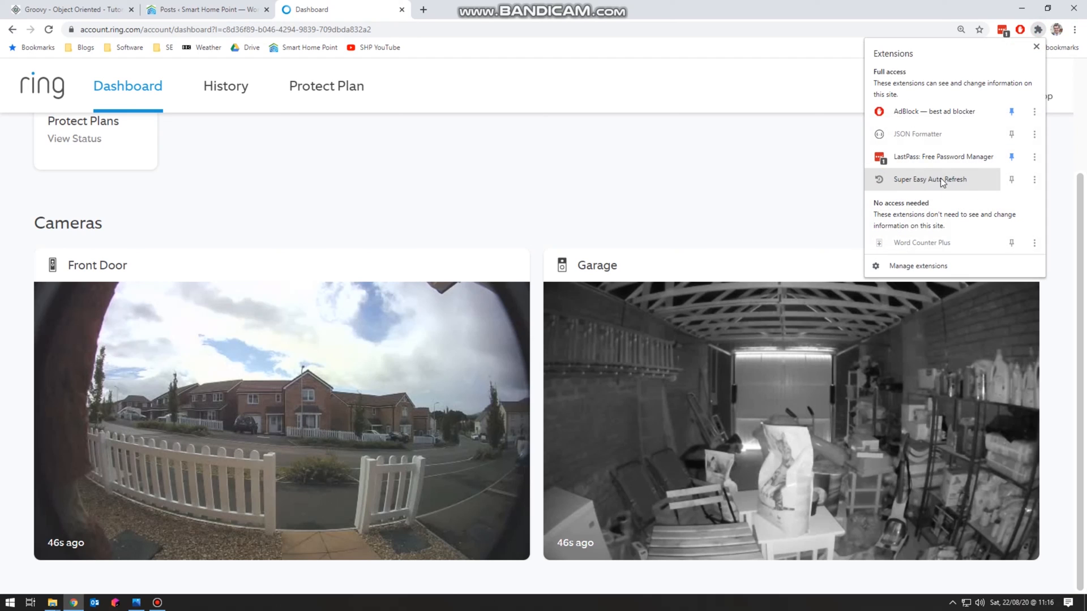
click(1019, 29)
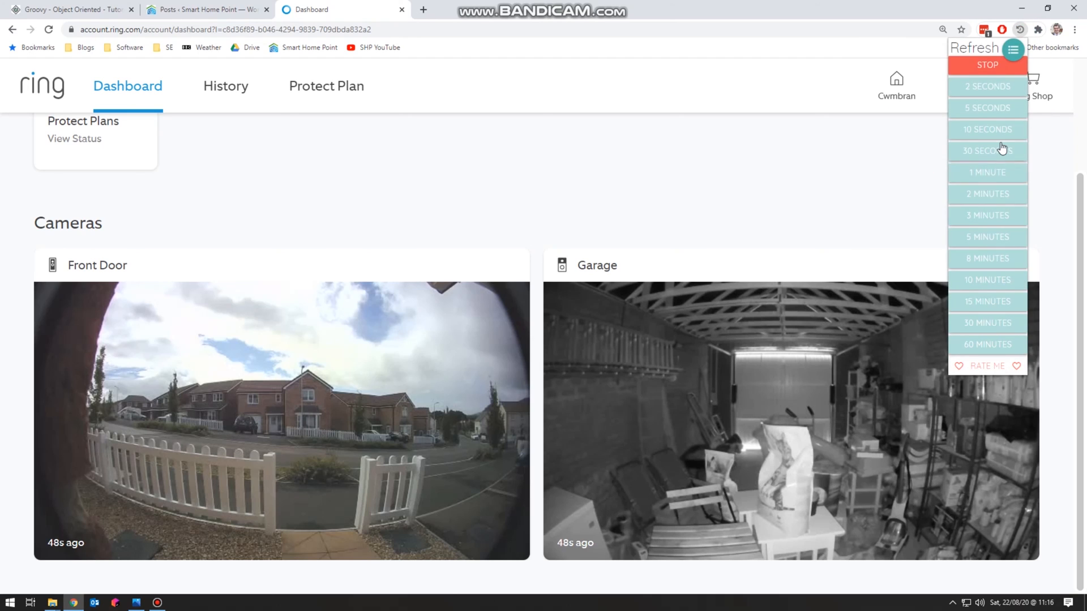
mouse_move(981, 132)
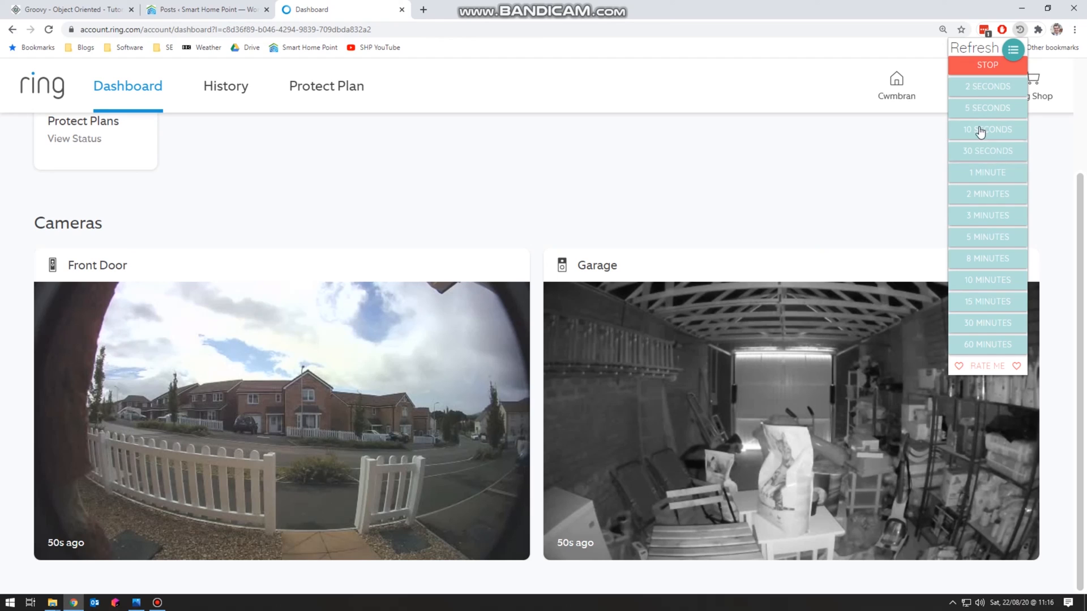
click(987, 107)
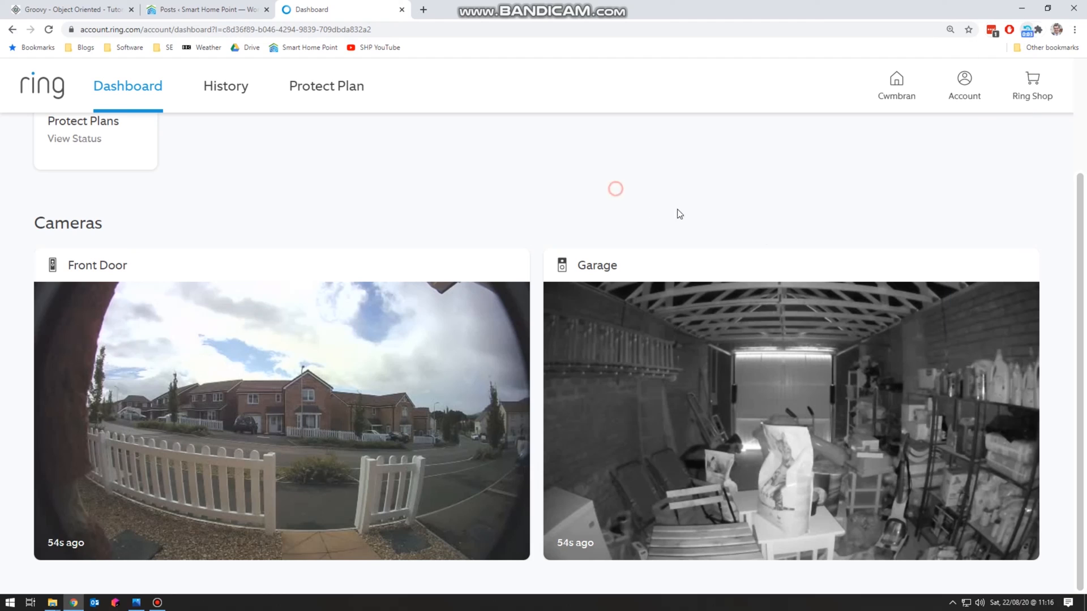
mouse_move(600, 201)
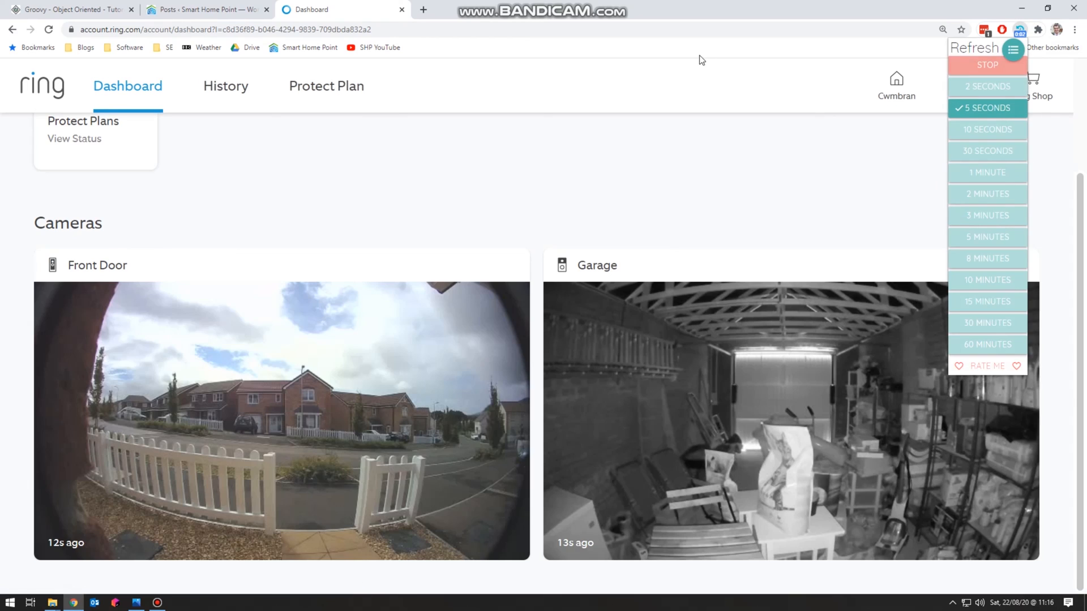
click(987, 172)
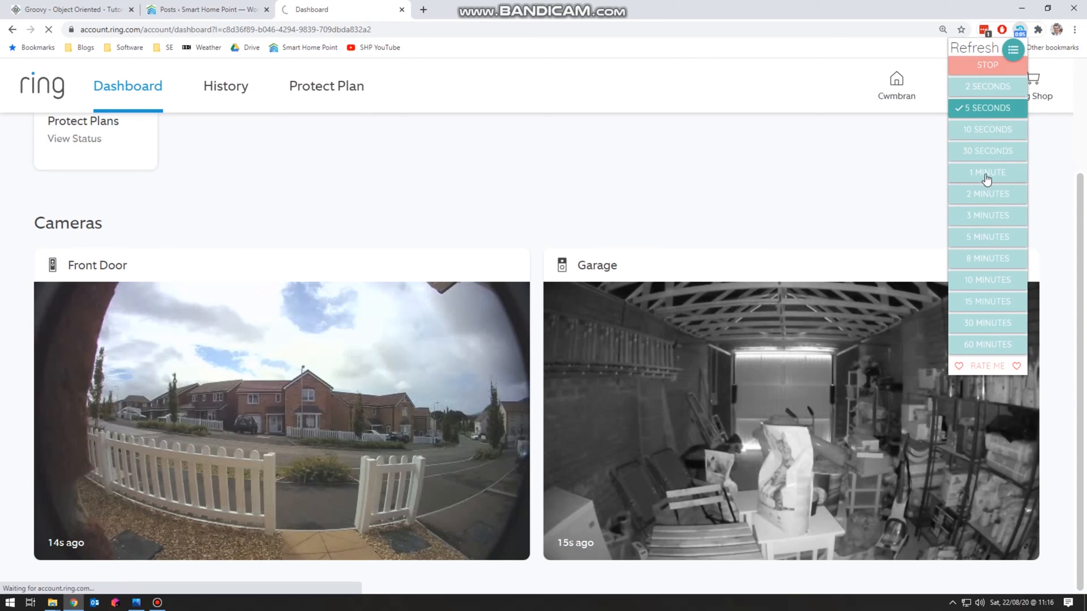
click(987, 172)
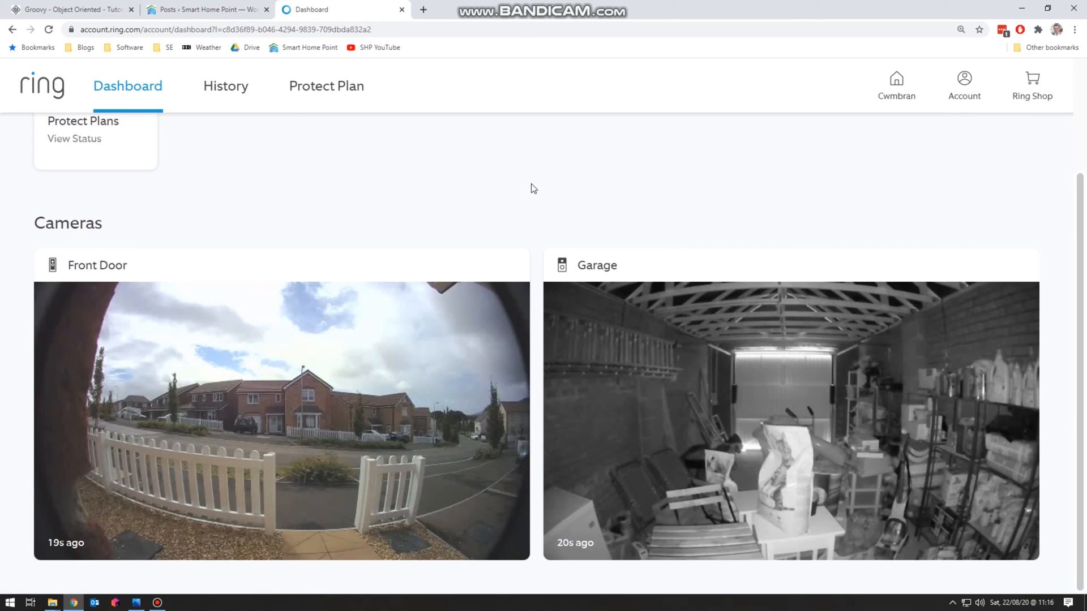
mouse_move(325, 209)
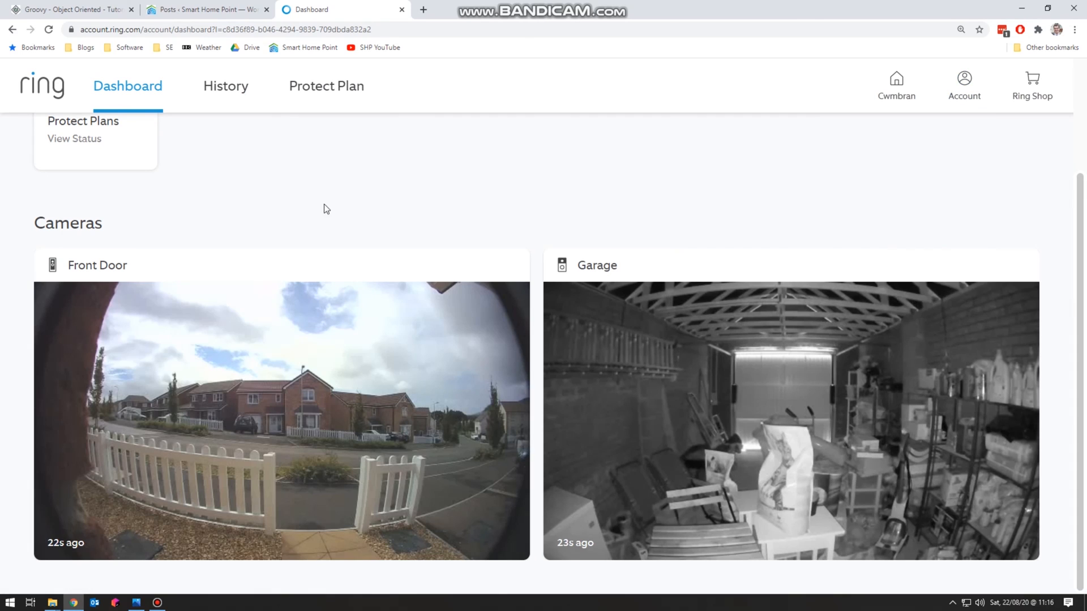
mouse_move(235, 274)
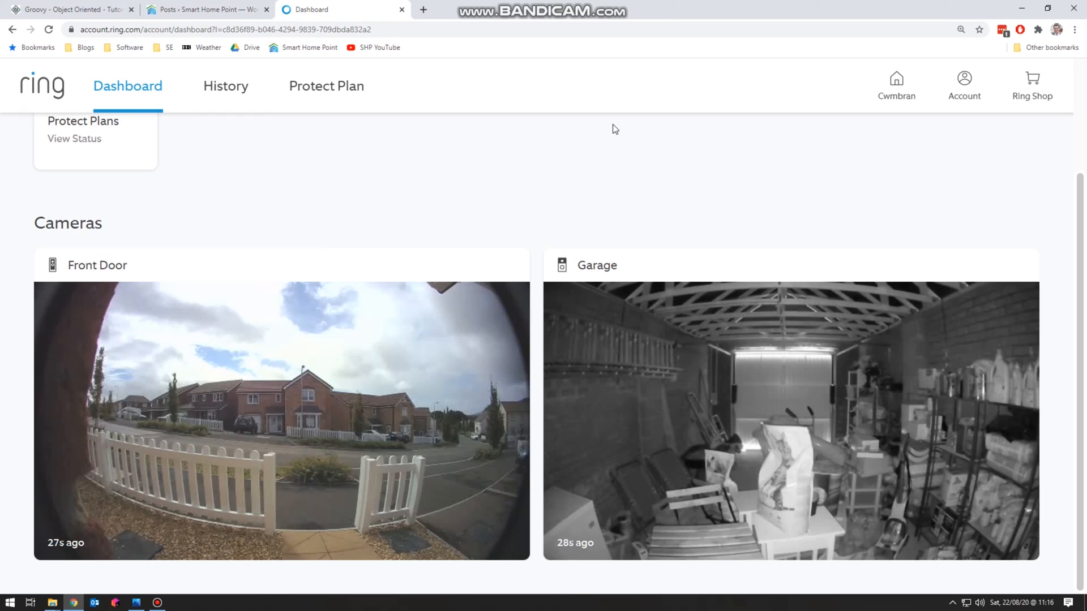
click(1038, 29)
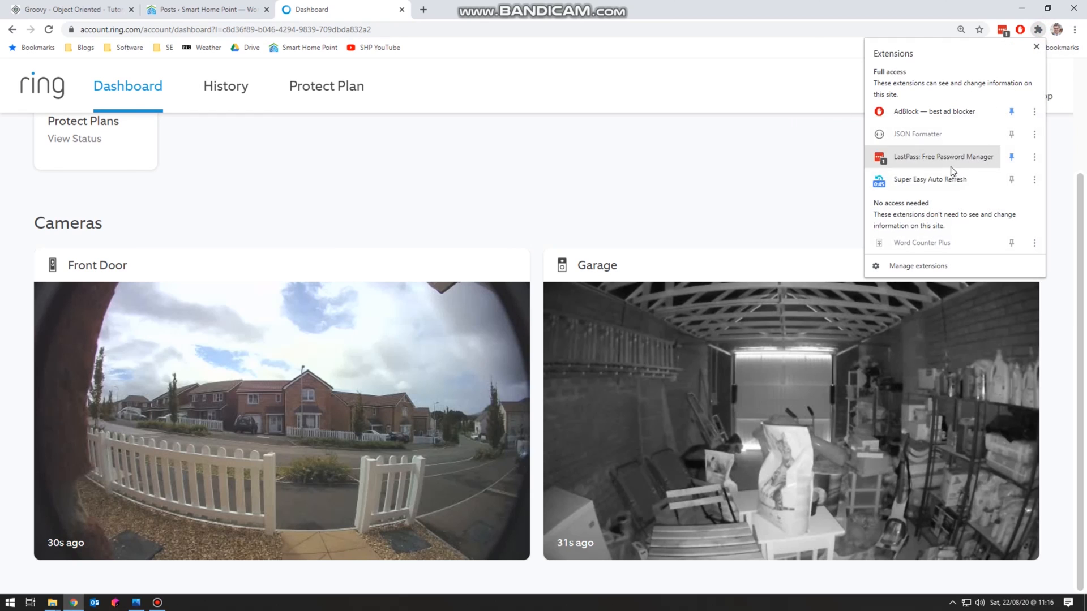
mouse_move(361, 114)
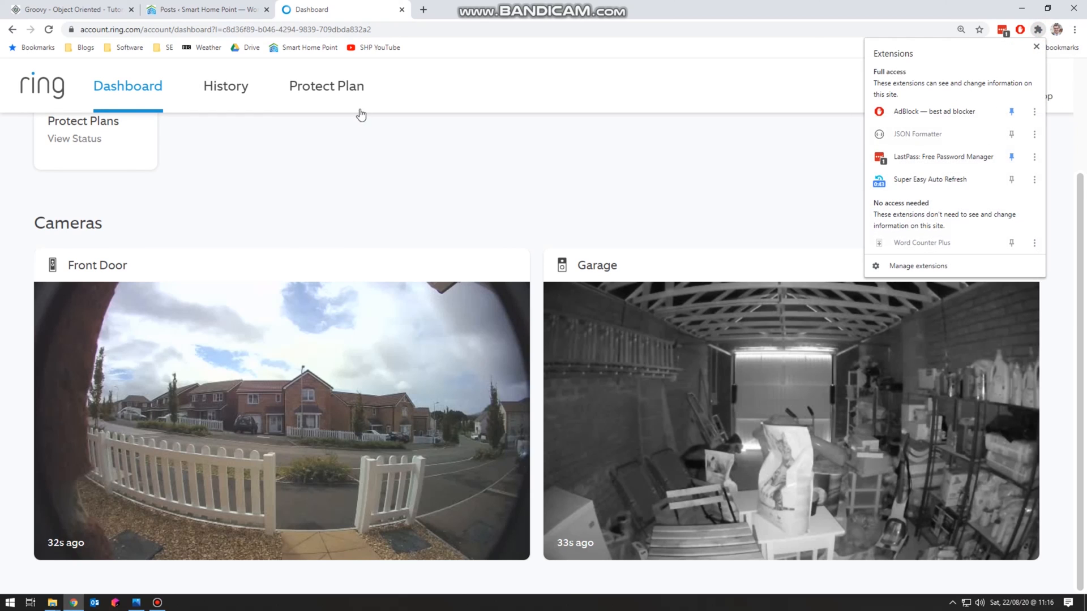
mouse_move(608, 163)
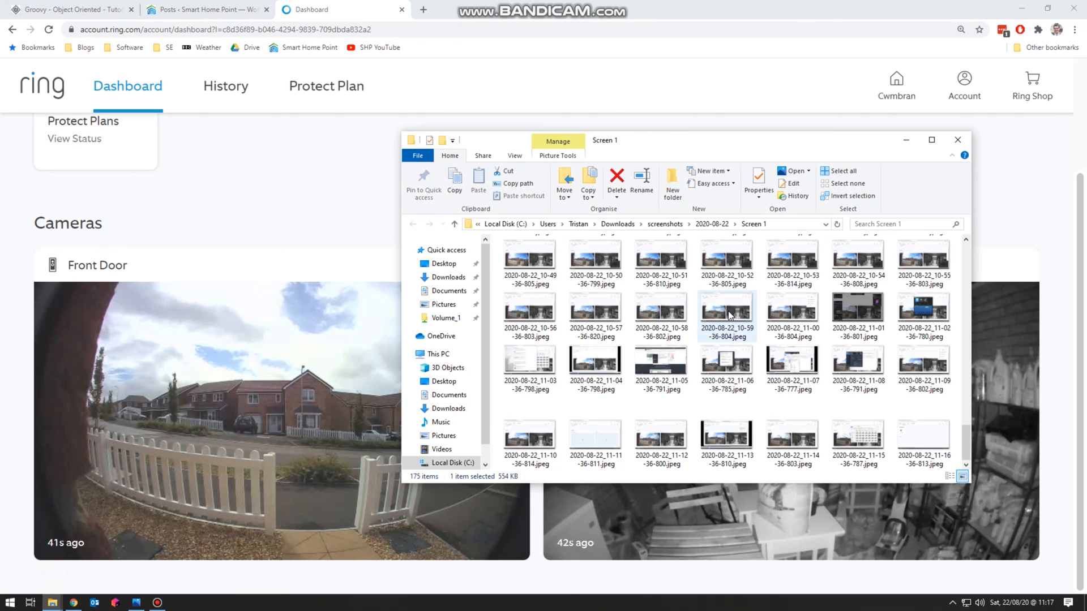
scroll(up, 3)
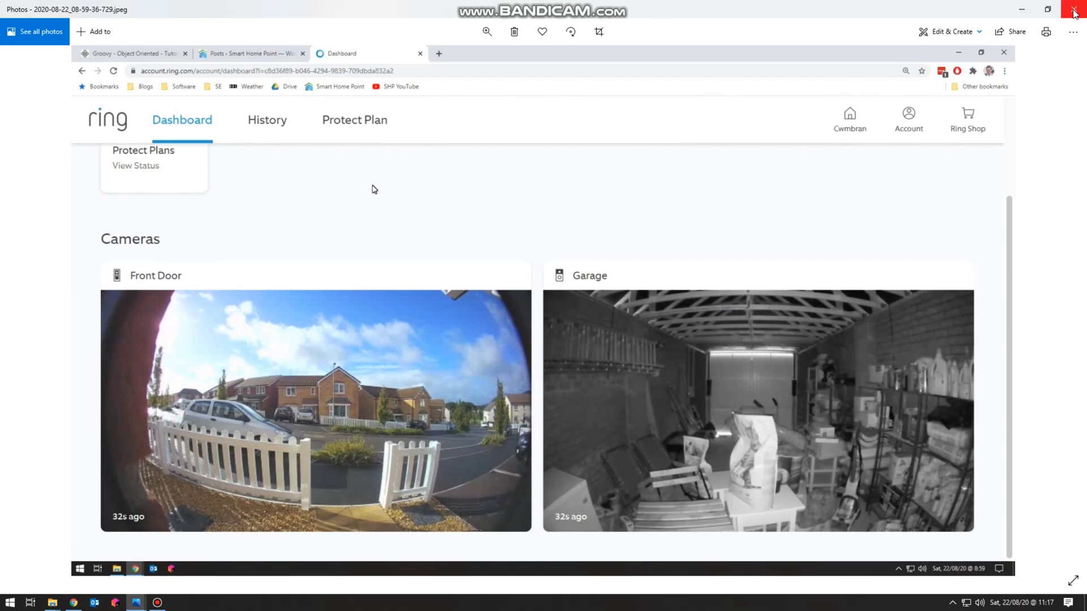
click(1073, 9)
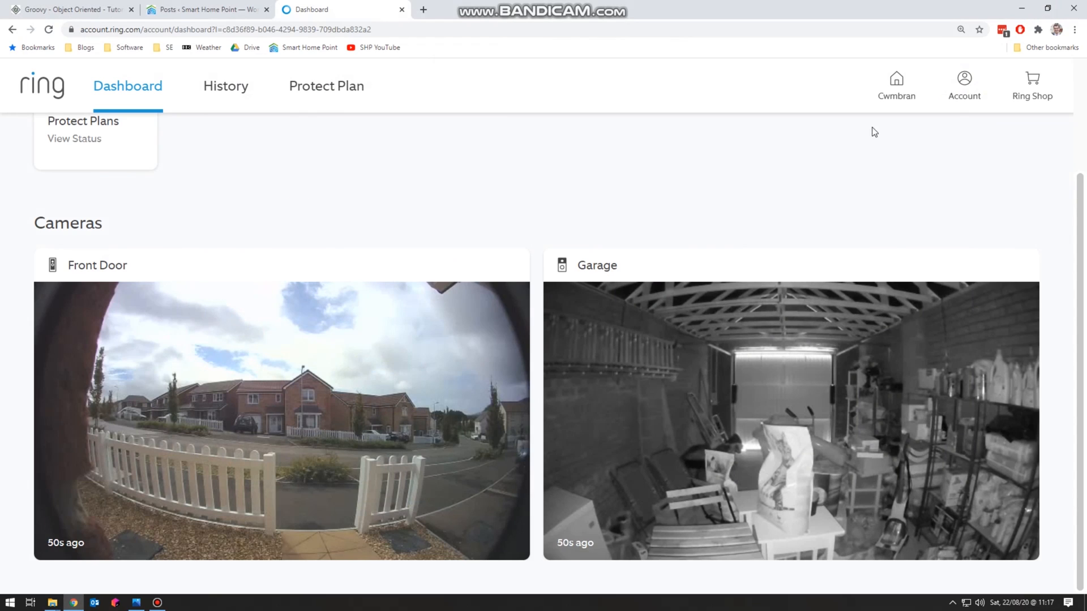
click(1038, 29)
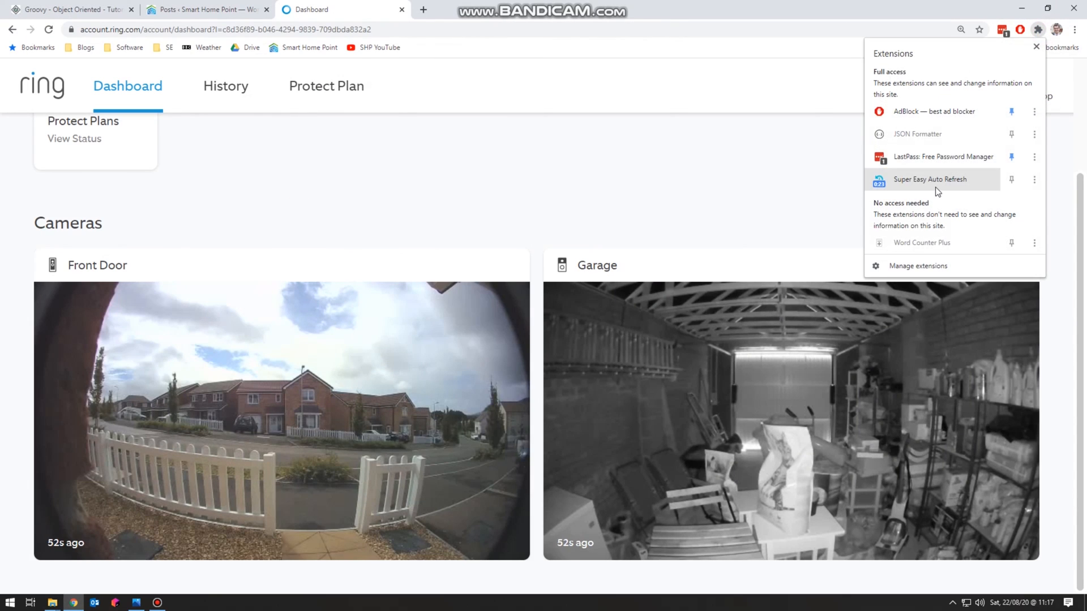
mouse_move(424, 289)
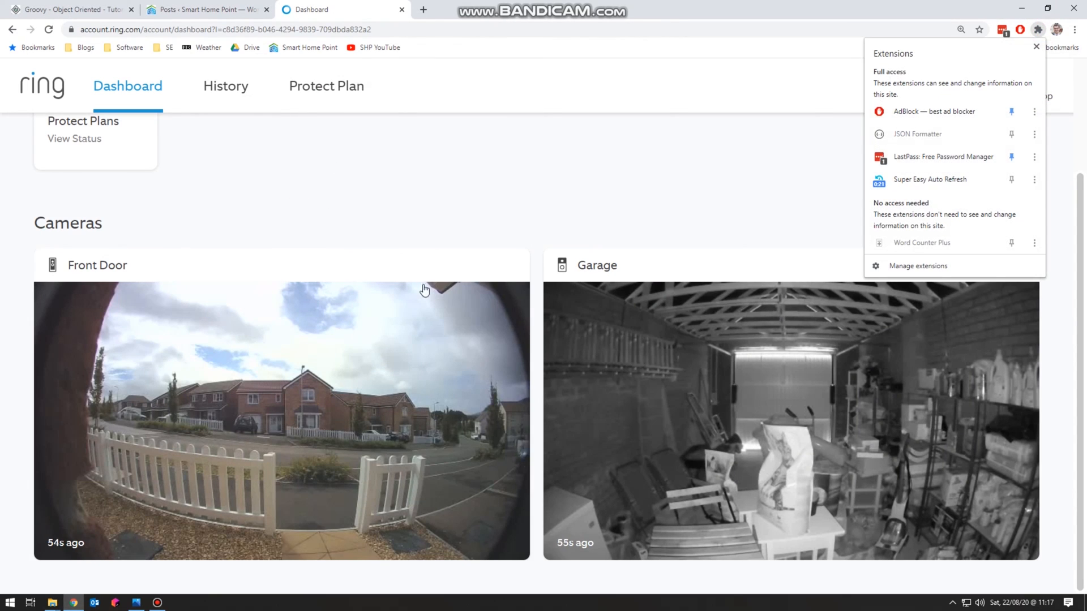
mouse_move(939, 183)
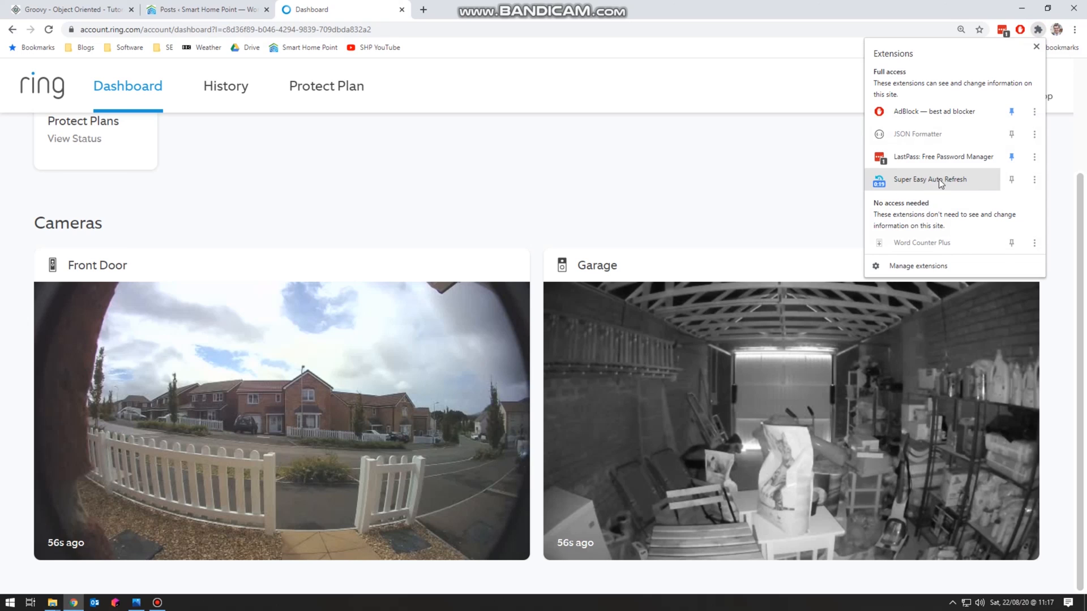
mouse_move(328, 160)
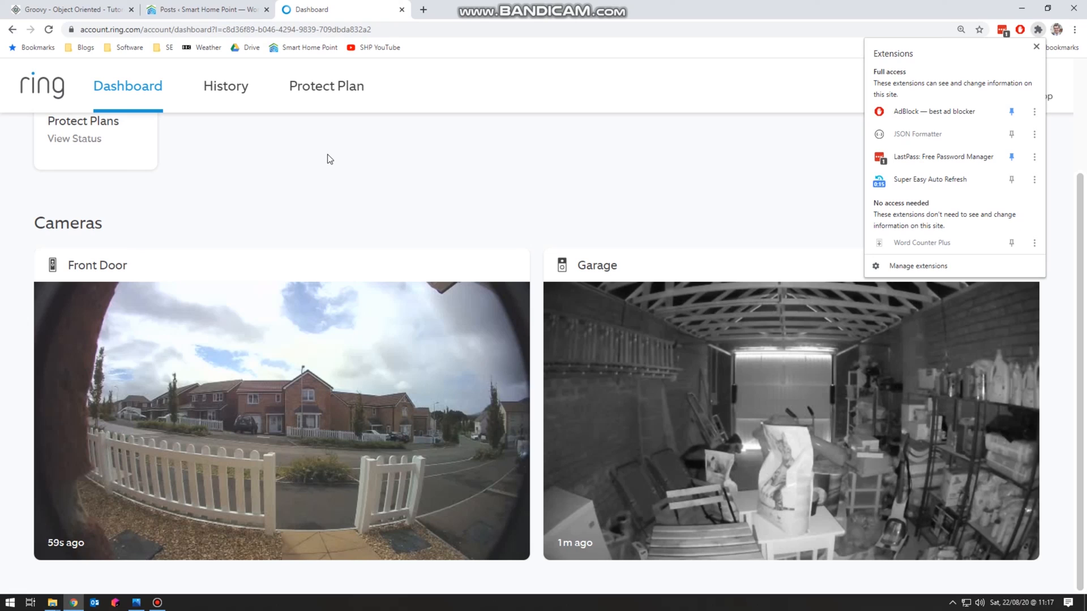
click(1036, 46)
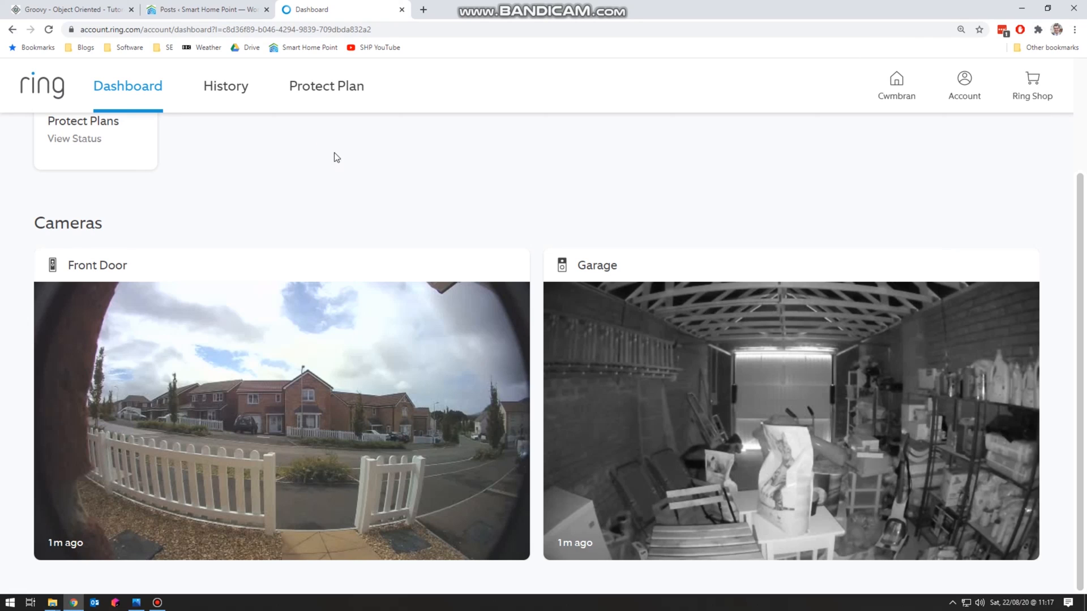
mouse_move(386, 233)
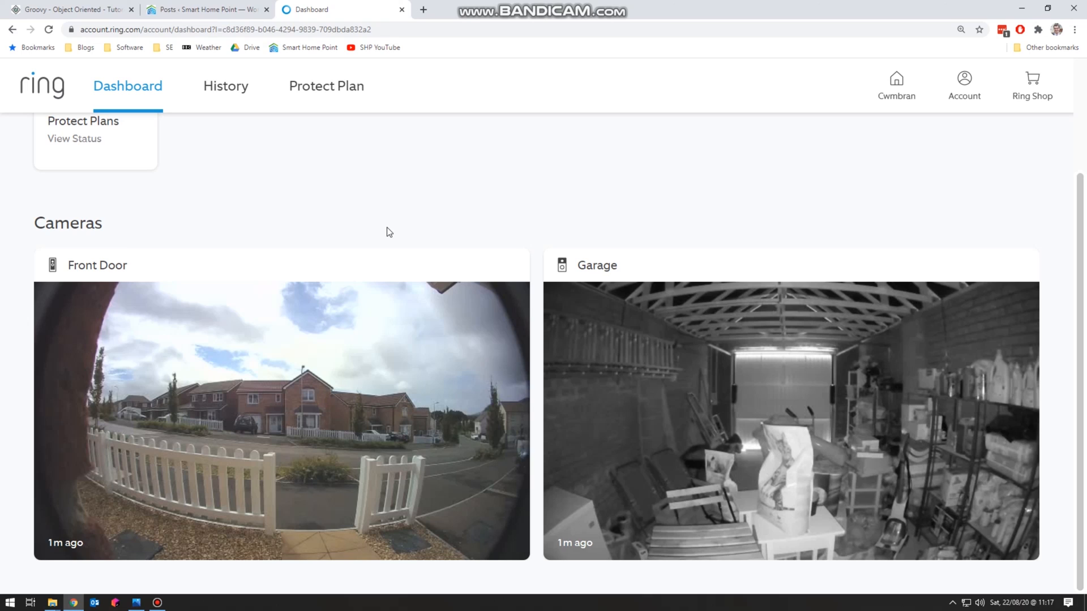
mouse_move(158, 351)
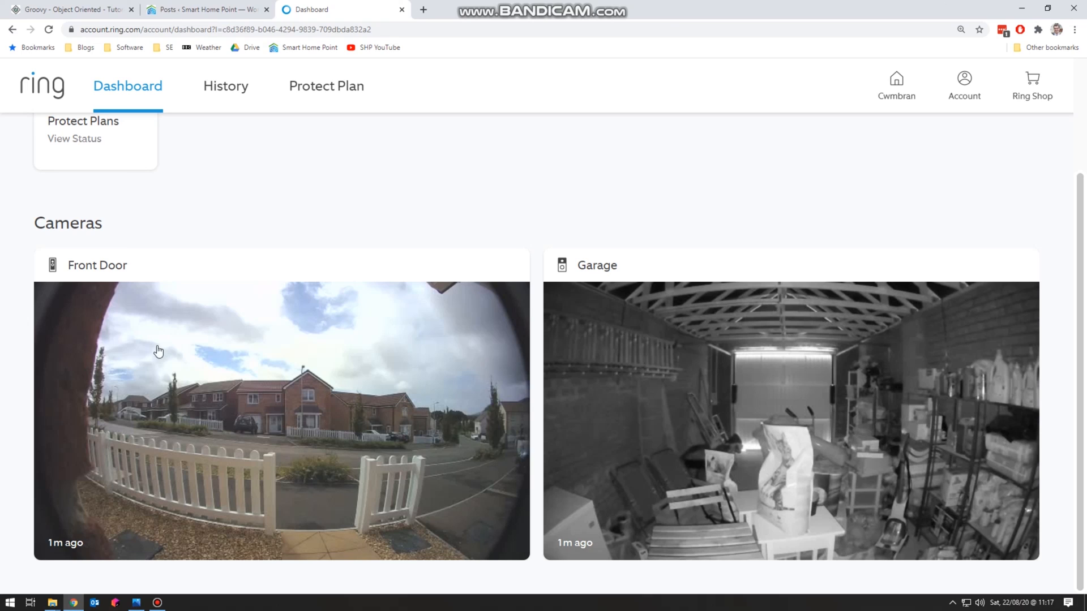
mouse_move(31, 541)
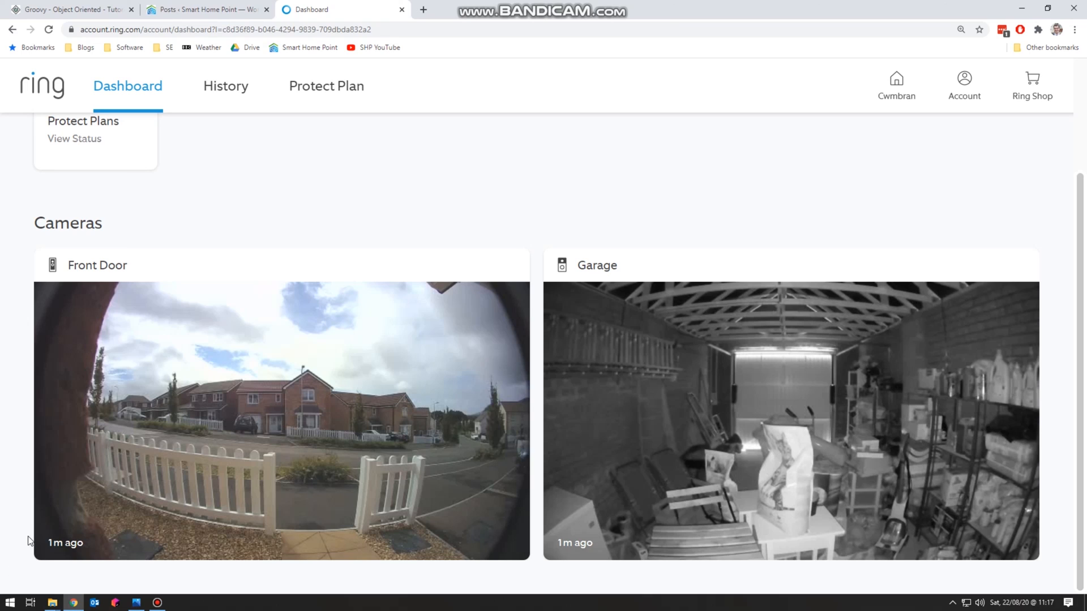